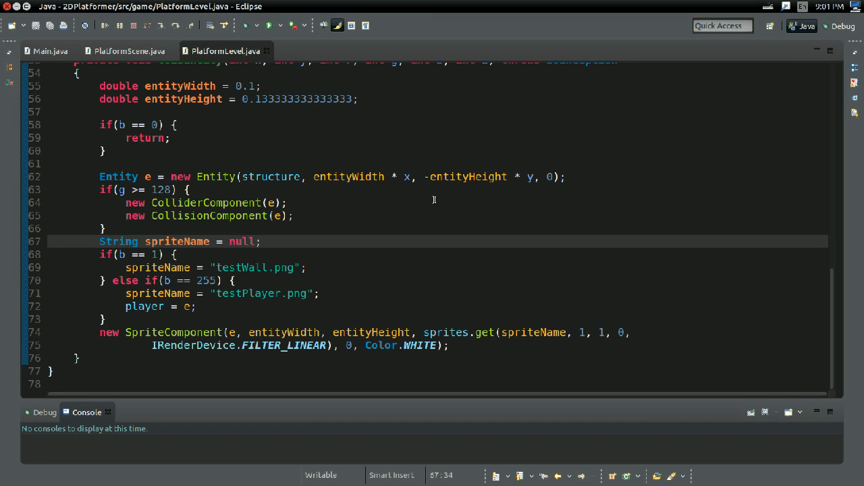
Launch Main, watch the My Display window show wall tiles and the player, then close it.
{"action": "left_click", "coordinate": [262, 240]}
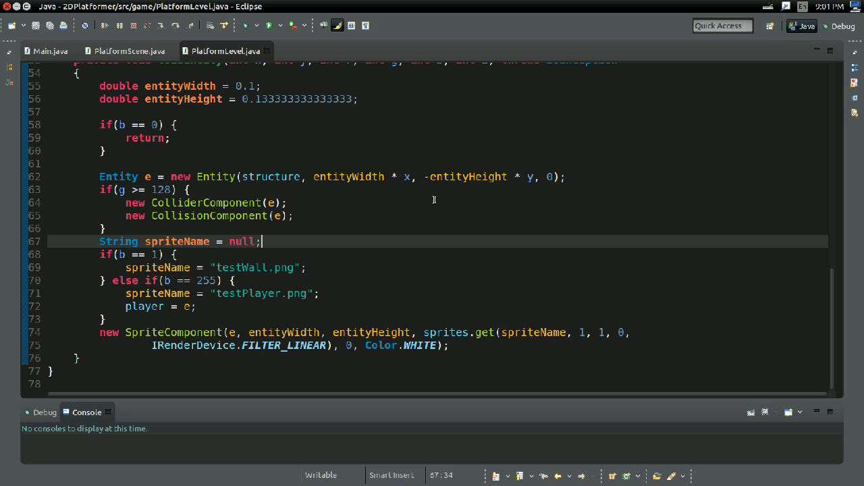
{"action": "mouse_move", "coordinate": [410, 146]}
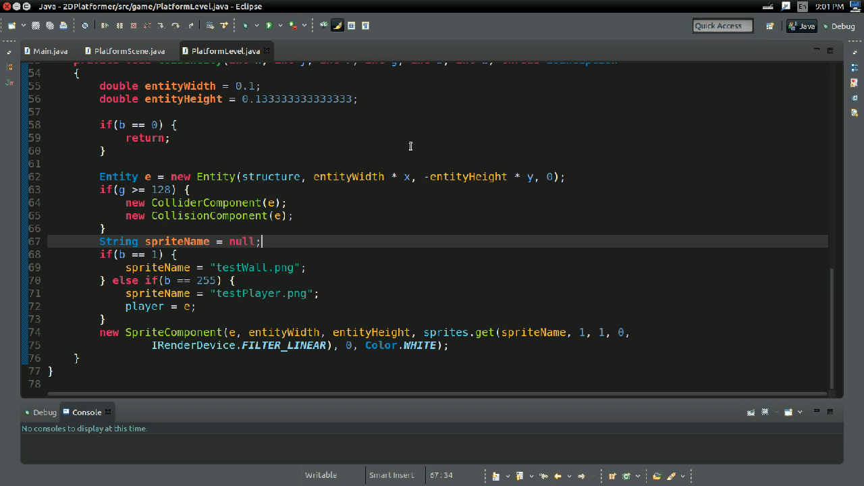
{"action": "left_click", "coordinate": [269, 24]}
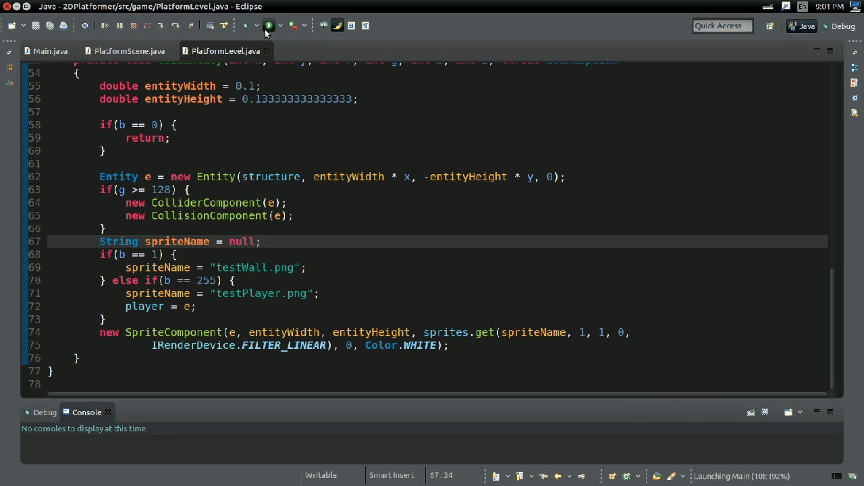
{"action": "left_click", "coordinate": [269, 24]}
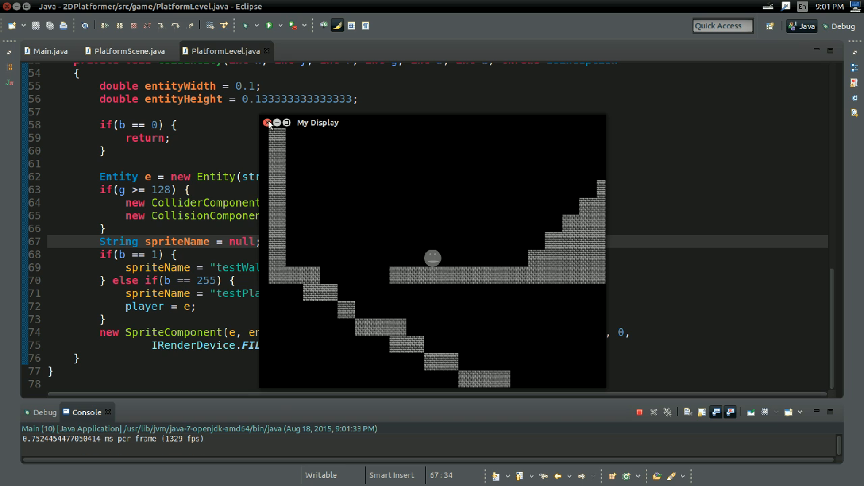
{"action": "left_click", "coordinate": [268, 122]}
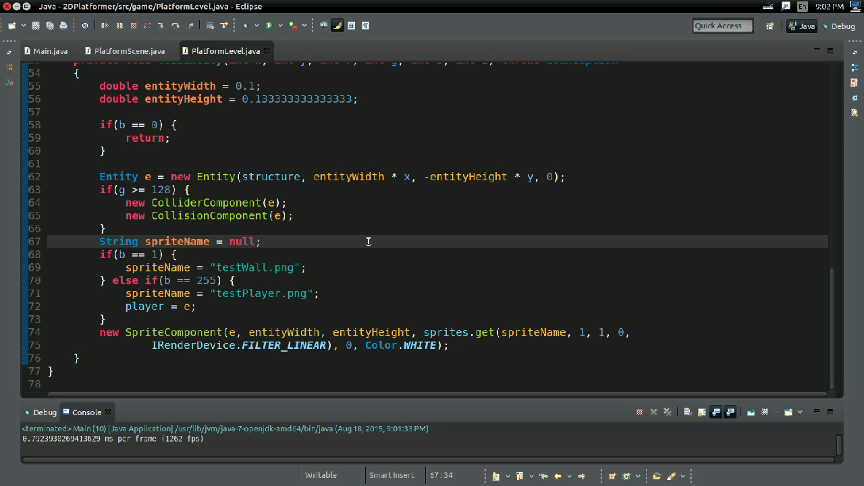
Highlight the if/else block that hard-codes spriteName in loadEntity, then deselect it.
{"action": "left_click", "coordinate": [262, 240]}
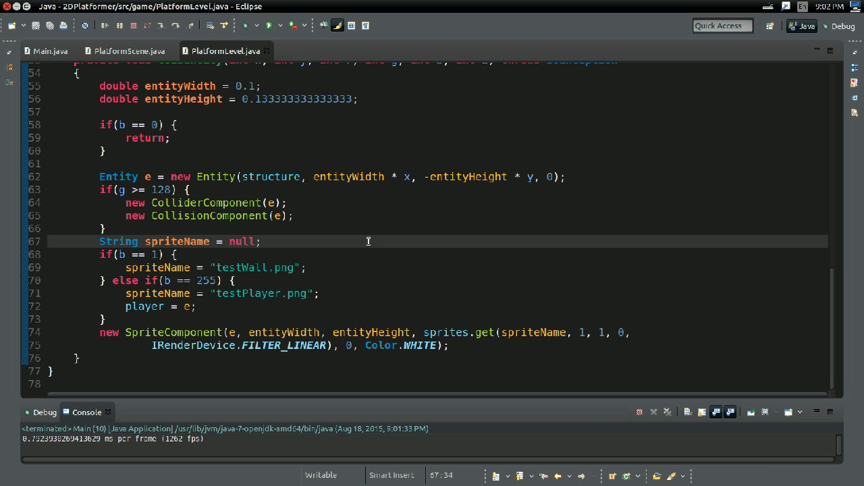
{"action": "mouse_move", "coordinate": [370, 233]}
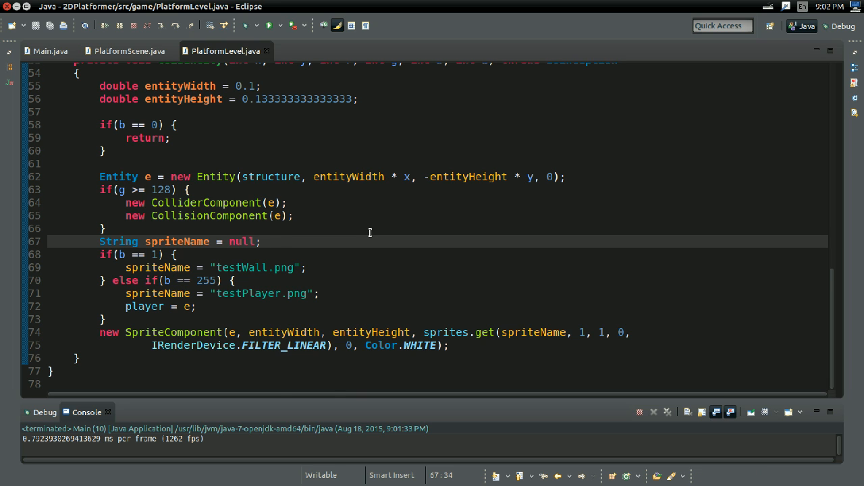
{"action": "scroll", "scroll_direction": "up", "scroll_amount": 3}
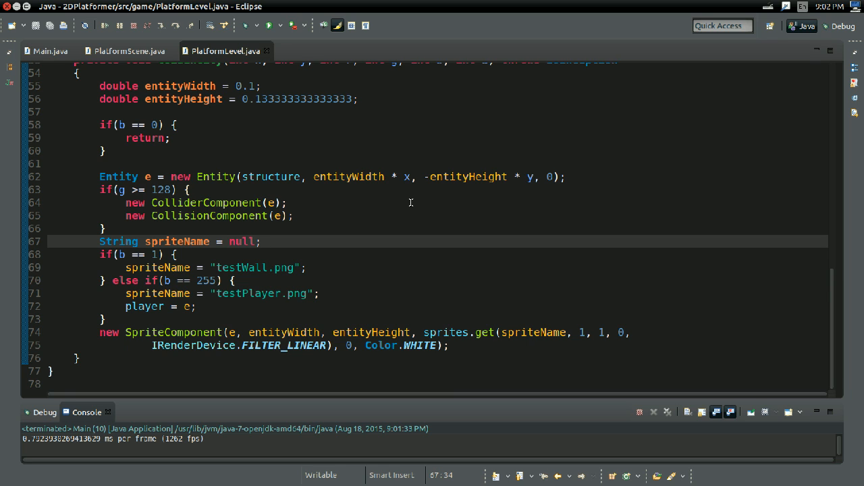
{"action": "mouse_move", "coordinate": [137, 229]}
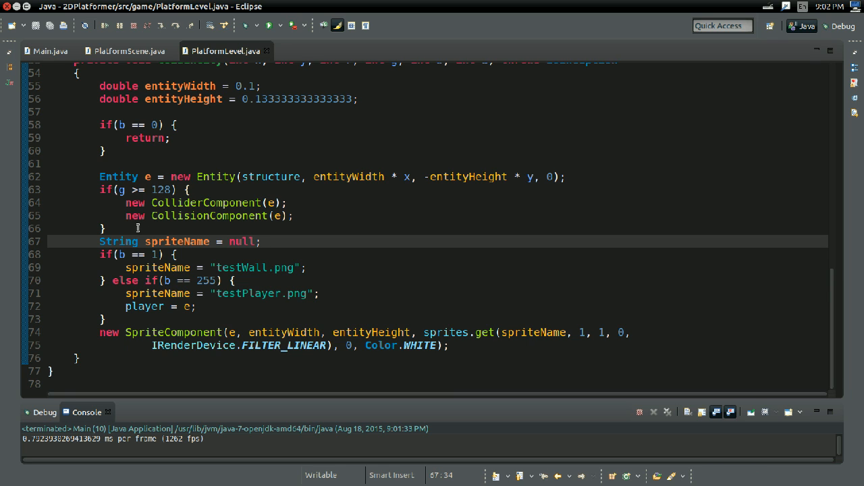
{"action": "left_click_drag", "start_coordinate": [99, 253], "coordinate": [105, 319]}
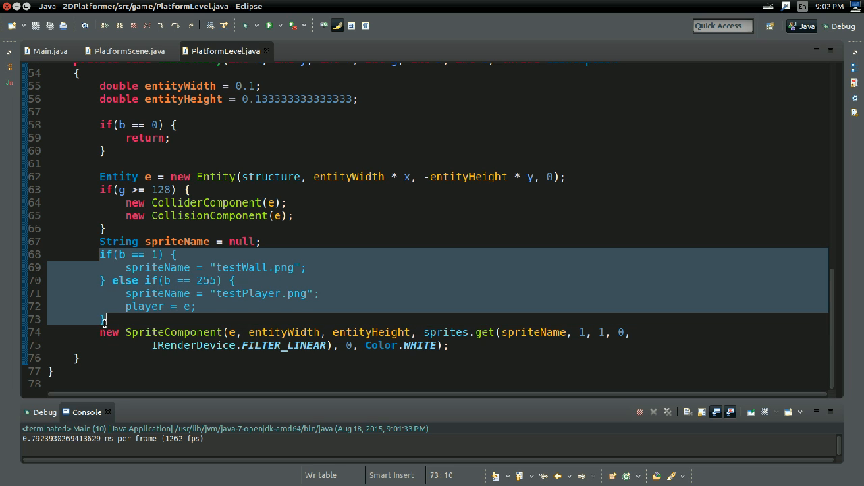
{"action": "left_click", "coordinate": [157, 332]}
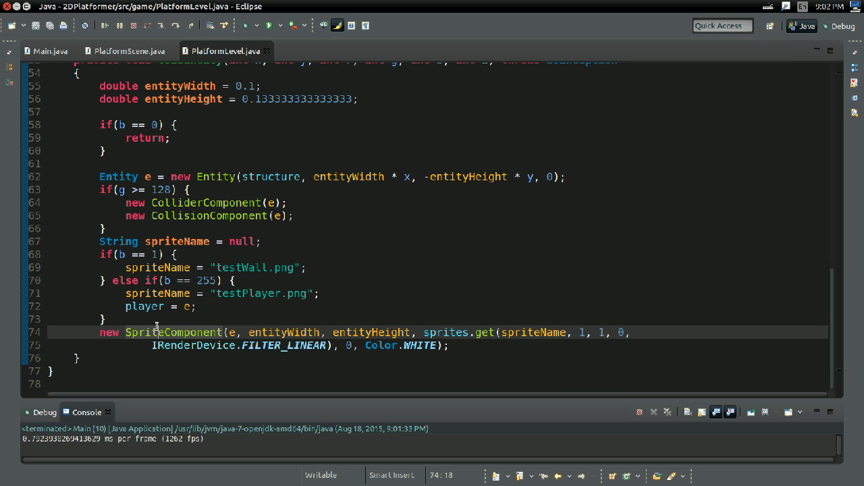
{"action": "mouse_move", "coordinate": [173, 332]}
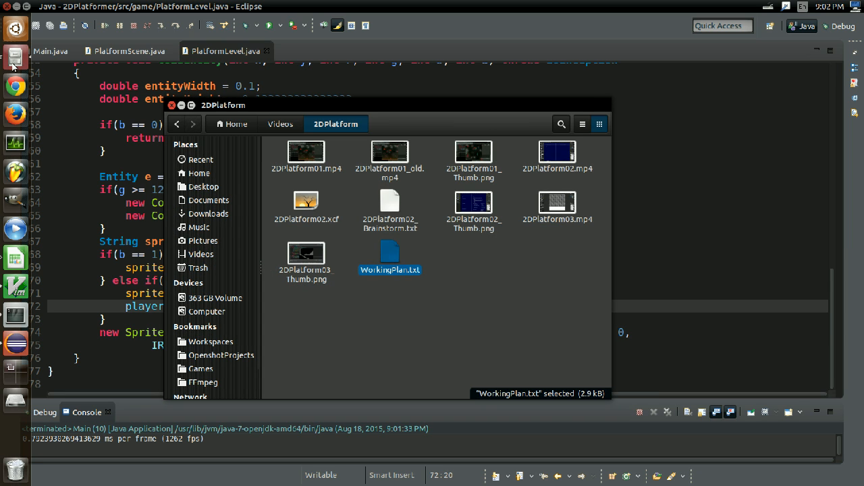
Open 2DPlatform02_Brainstorm.txt in GVim and scroll through the notes.
{"action": "double_click", "coordinate": [389, 205]}
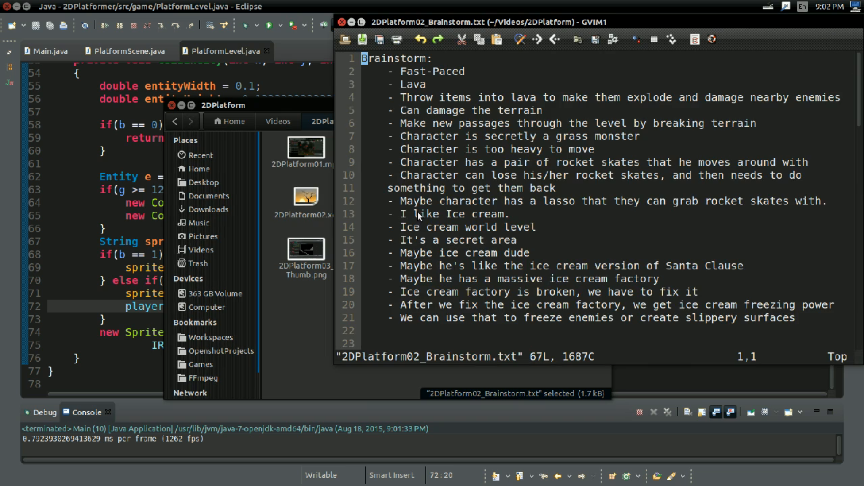
{"action": "scroll", "scroll_direction": "down", "scroll_amount": 3}
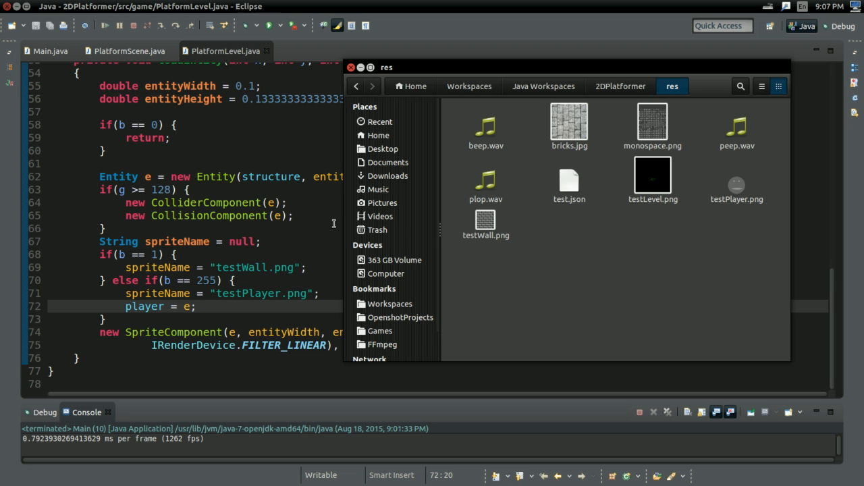
Open test.json from the res folder in GVim.
{"action": "scroll", "scroll_direction": "up", "scroll_amount": 3}
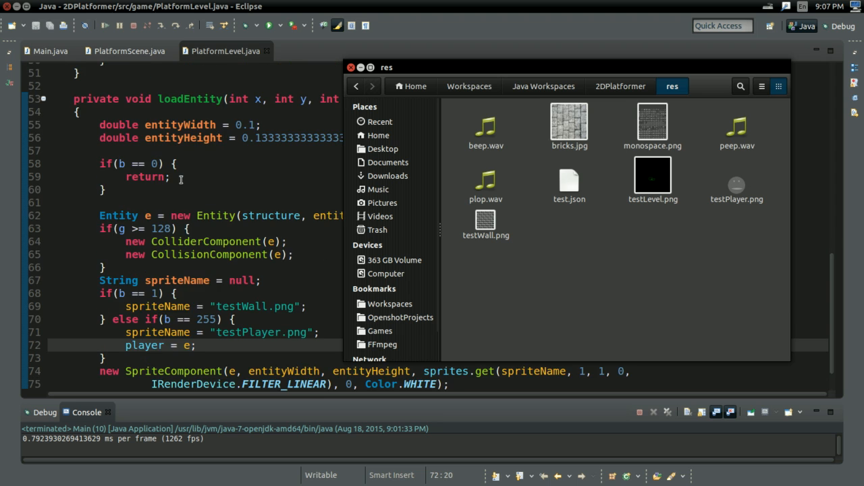
{"action": "mouse_move", "coordinate": [154, 254]}
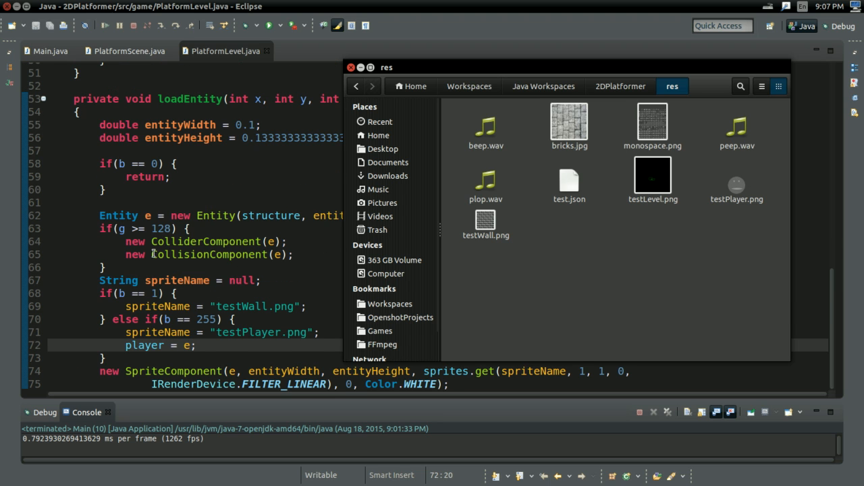
{"action": "double_click", "coordinate": [570, 178]}
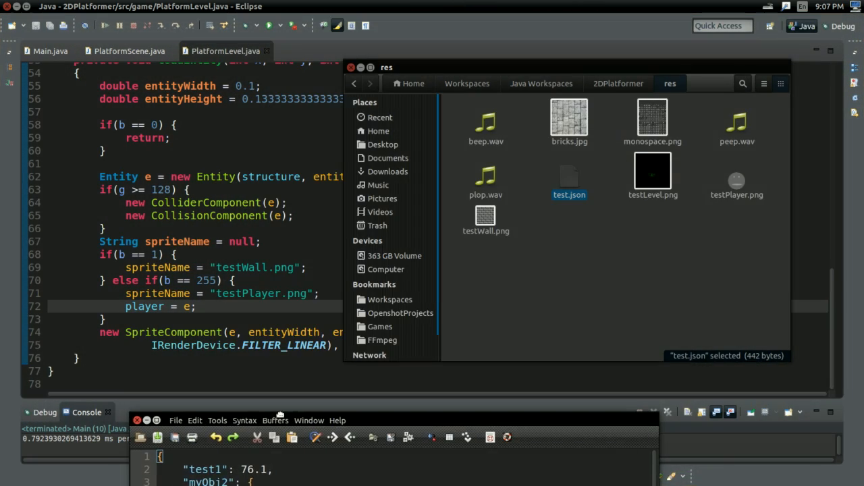
Scroll through test.json's nested myObj2 entries and return to the top with gg.
{"action": "double_click", "coordinate": [569, 178]}
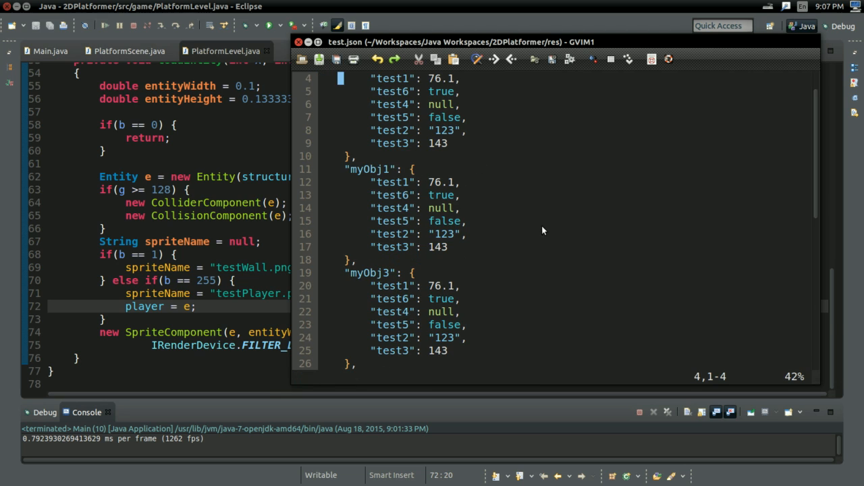
{"action": "scroll", "scroll_direction": "down", "scroll_amount": 3}
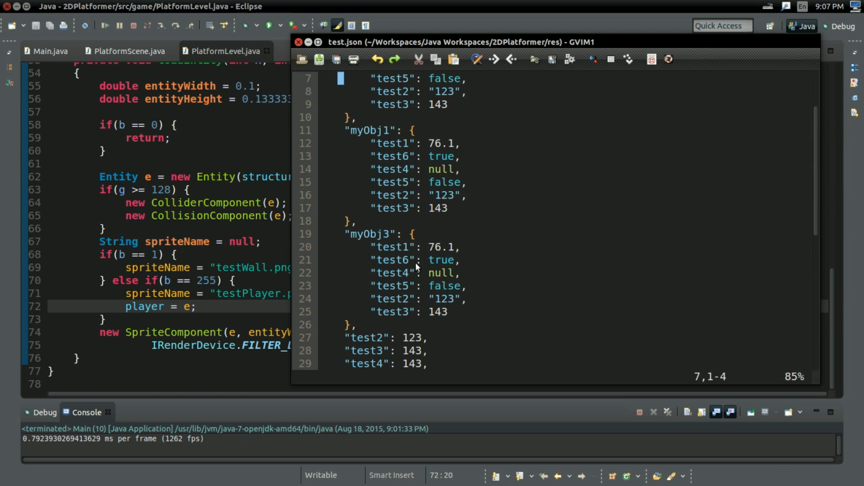
{"action": "key", "text": "gg"}
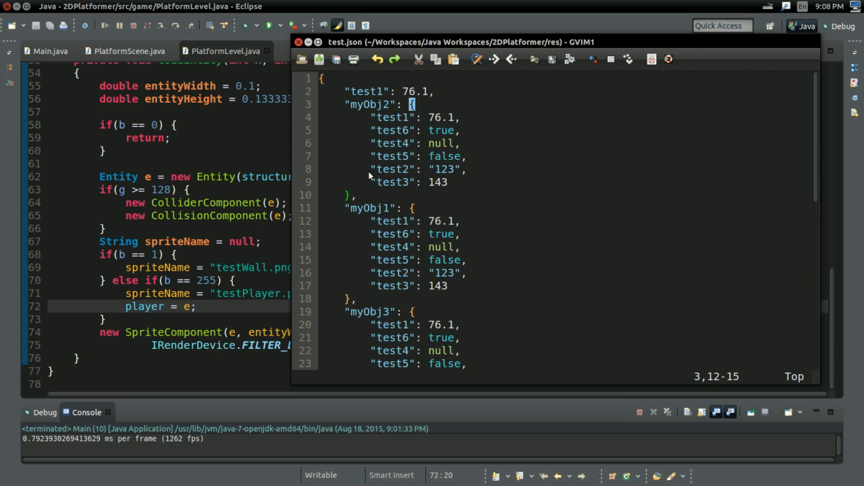
{"action": "mouse_move", "coordinate": [343, 100]}
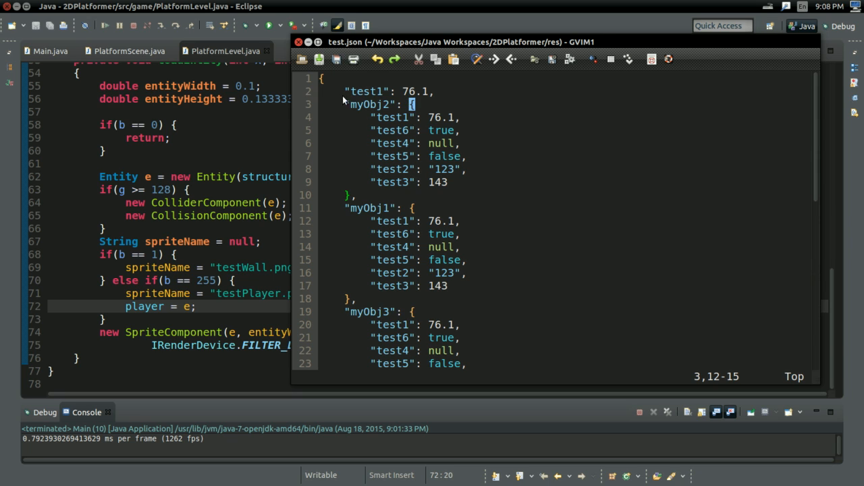
{"action": "key", "text": "v"}
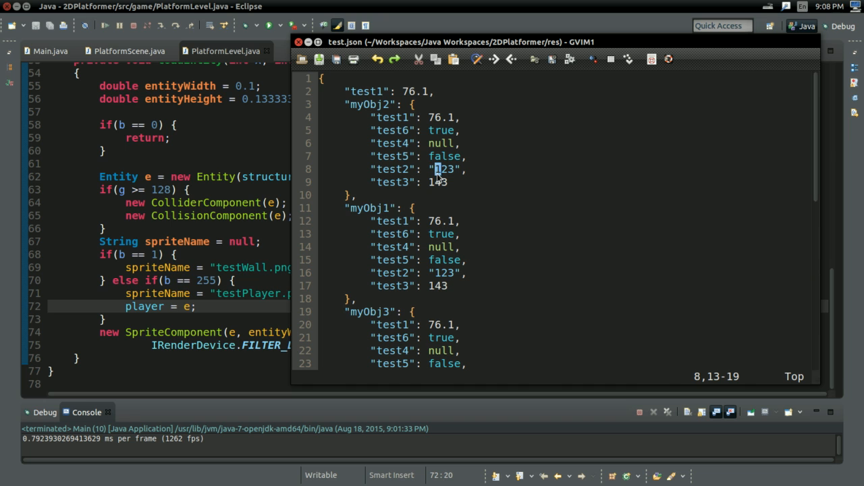
{"action": "mouse_move", "coordinate": [416, 162]}
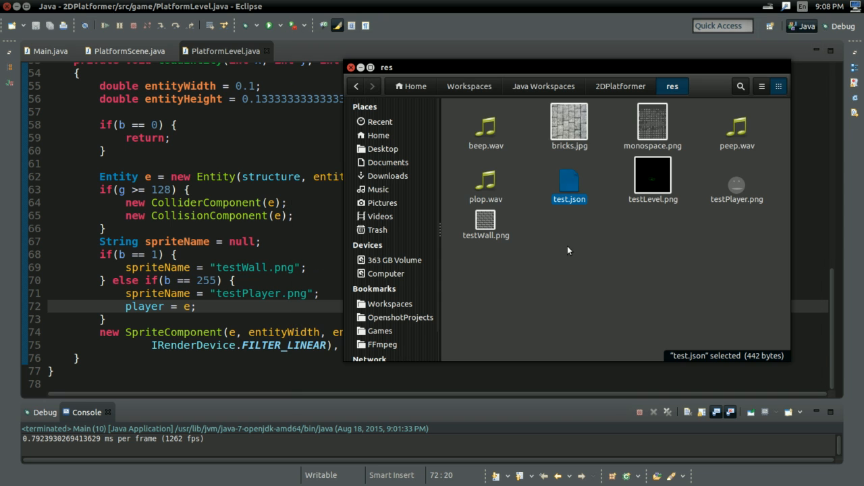
Create a new document named entities.json in res and open it in GVim.
{"action": "left_click", "coordinate": [565, 257]}
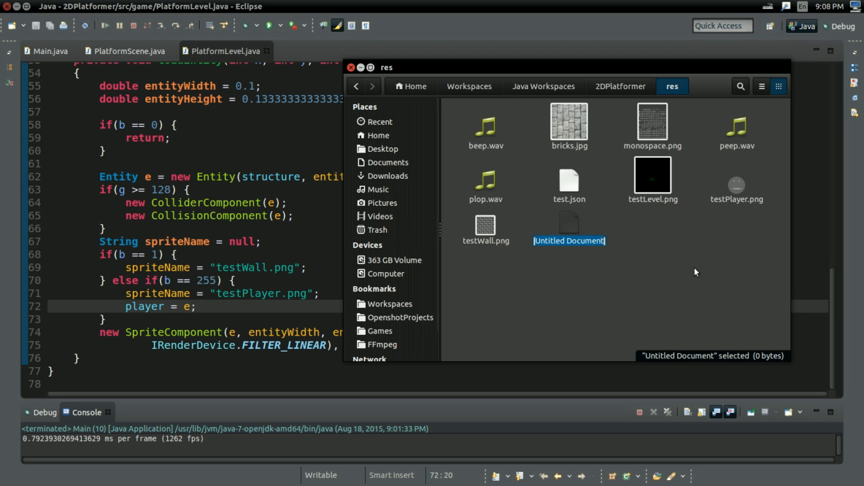
{"action": "type", "text": "entities.js"}
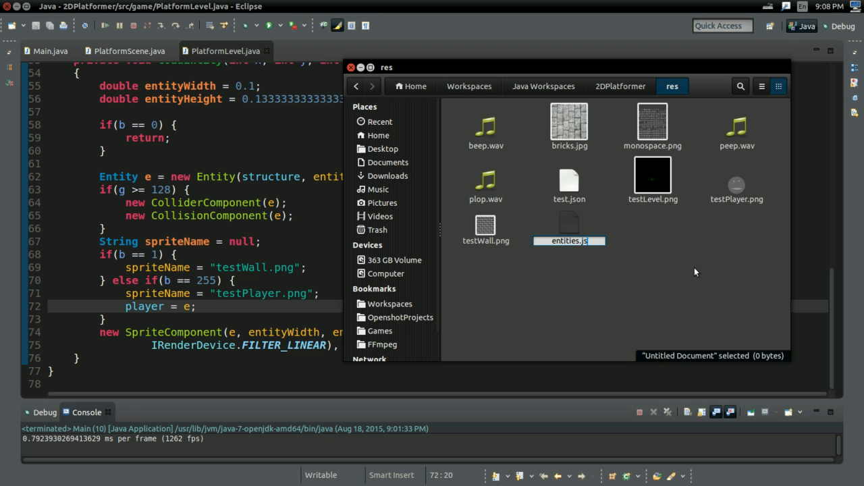
{"action": "double_click", "coordinate": [570, 230]}
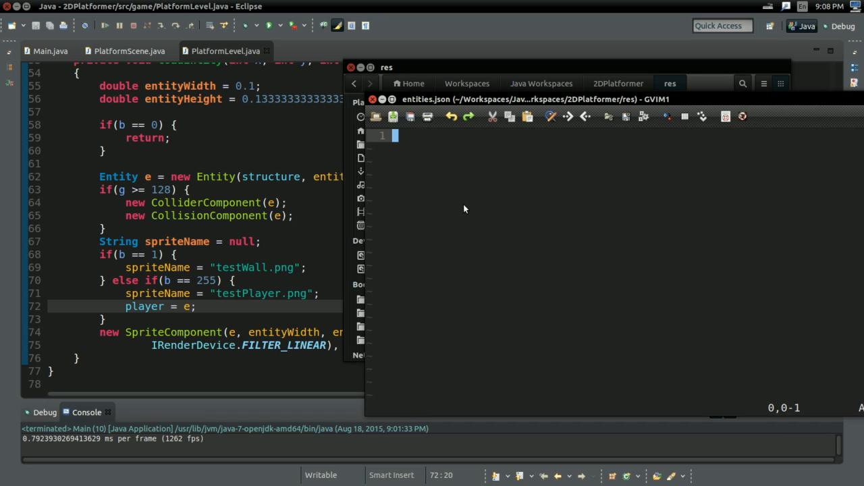
Write entry "1" with a sprite fileName of testWall.png, copying the name from the Java code.
{"action": "type", "text": "{}"}
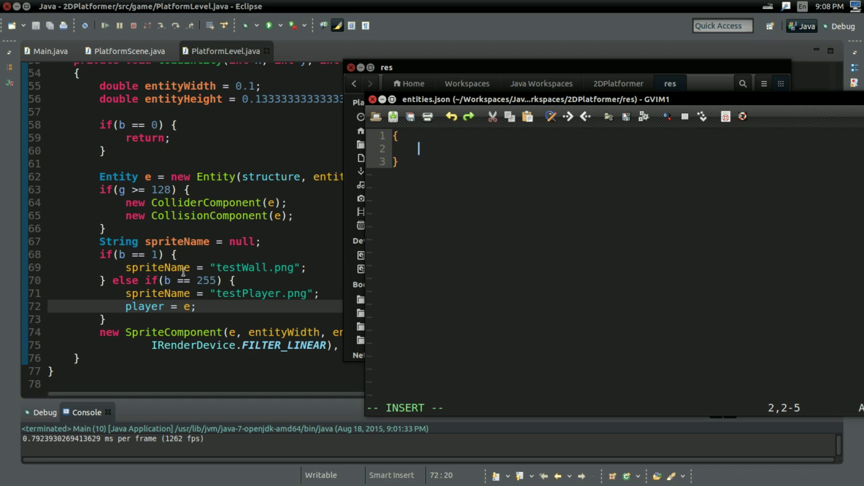
{"action": "mouse_move", "coordinate": [559, 192]}
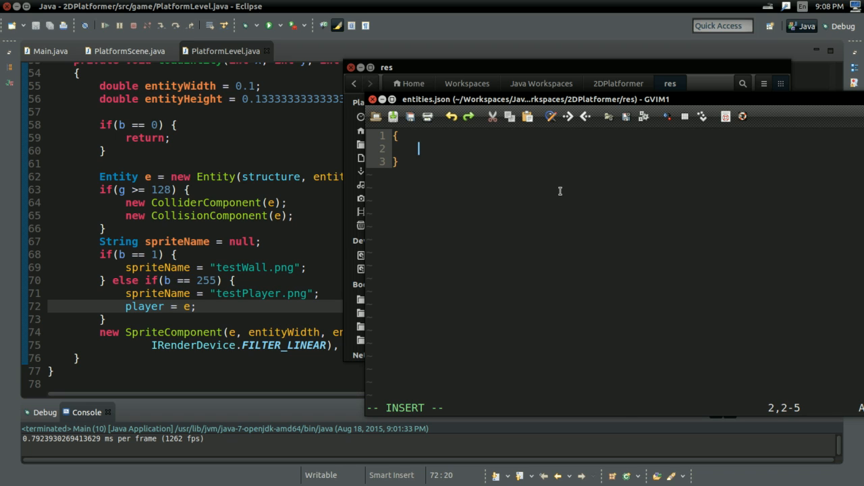
{"action": "mouse_move", "coordinate": [408, 186]}
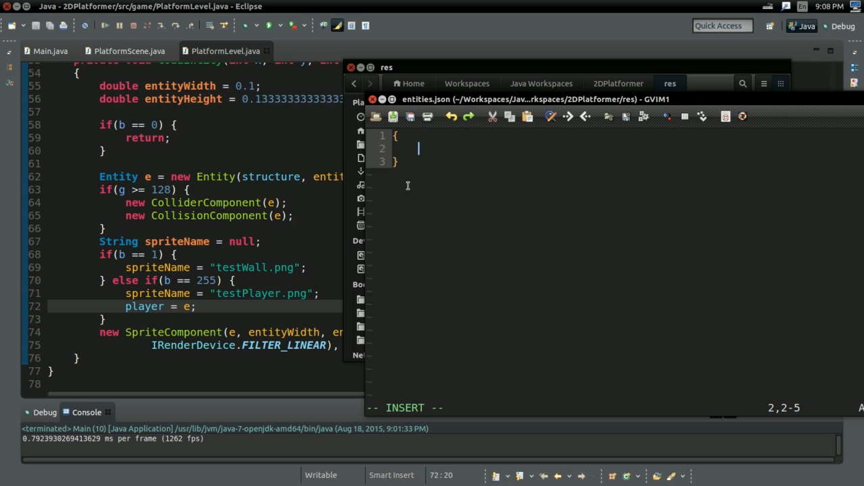
{"action": "type", "text": "\"\""}
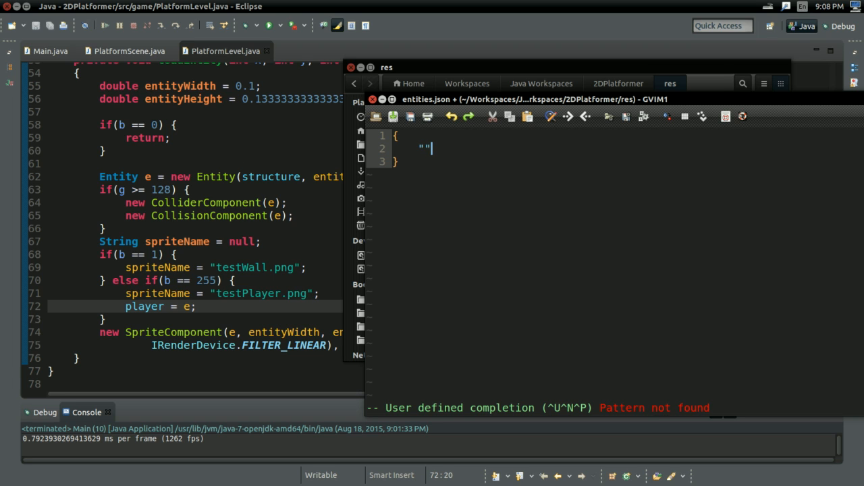
{"action": "key", "text": "i"}
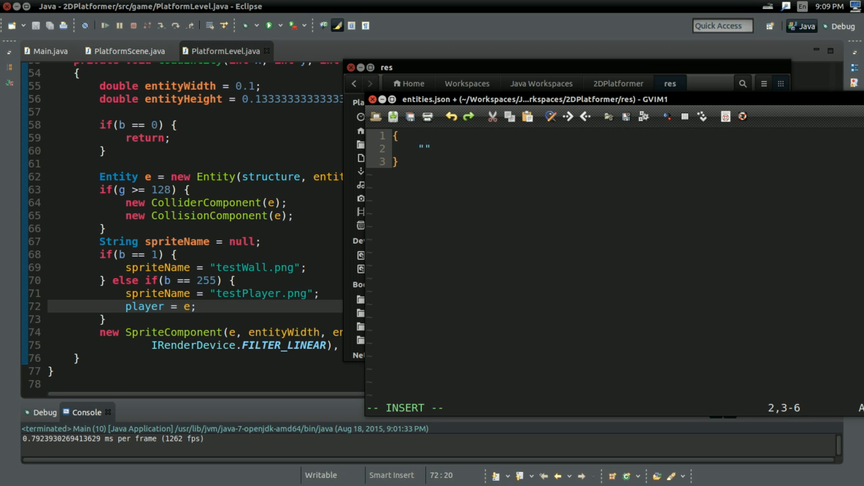
{"action": "type", "text": "1\":"}
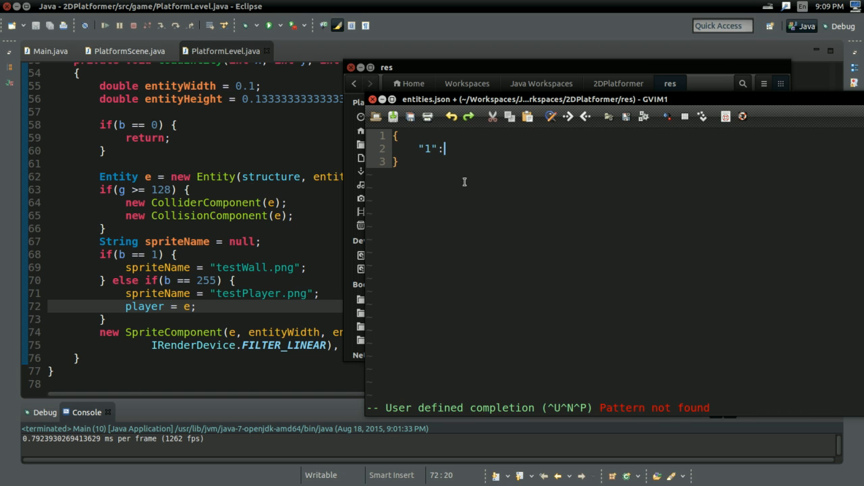
{"action": "mouse_move", "coordinate": [478, 161]}
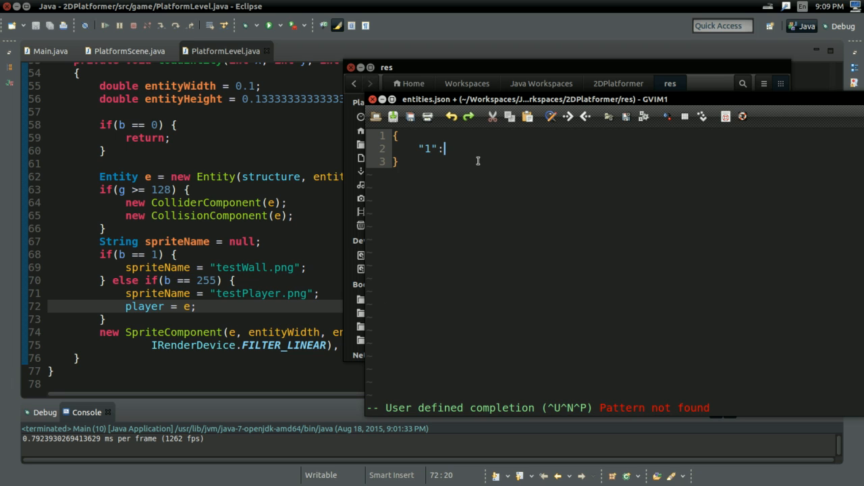
{"action": "type", "text": "{"}
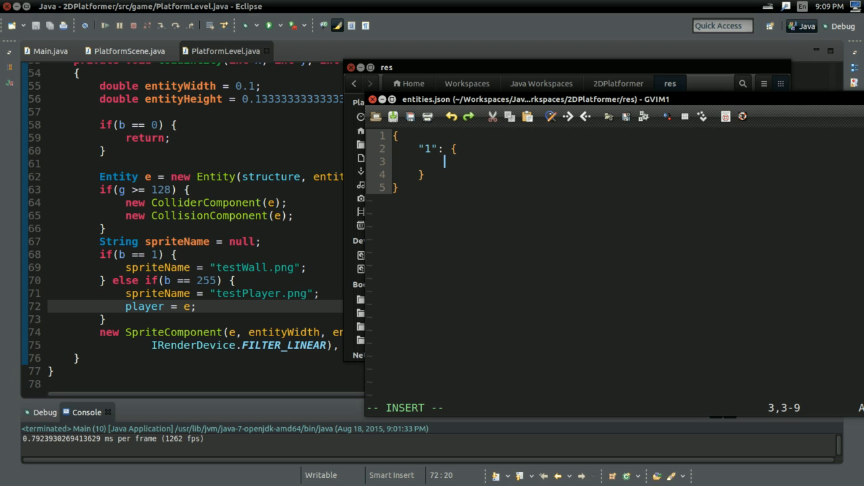
{"action": "mouse_move", "coordinate": [67, 270]}
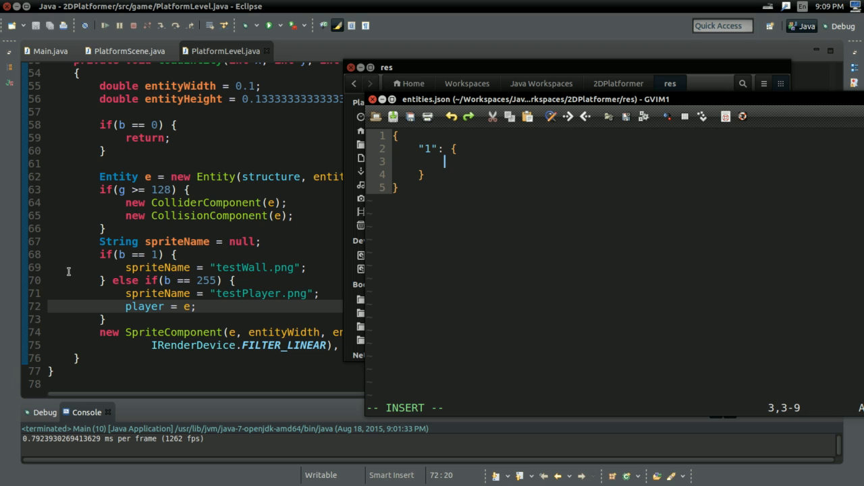
{"action": "mouse_move", "coordinate": [343, 208]}
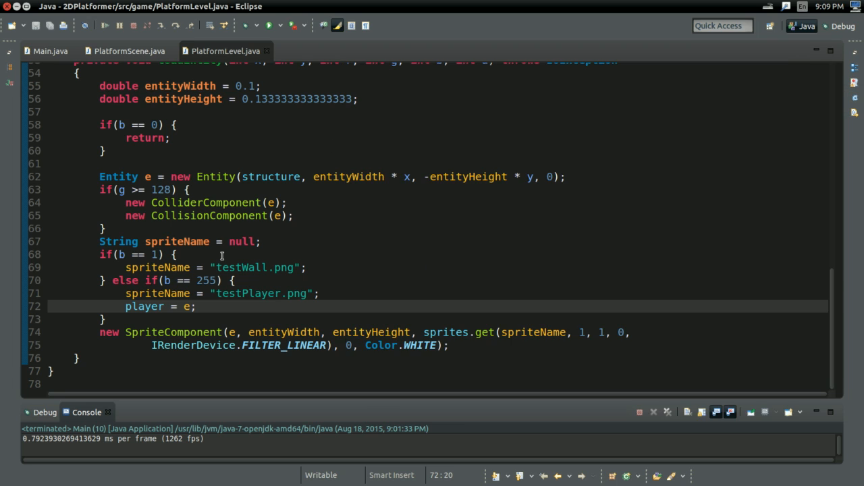
{"action": "left_click", "coordinate": [212, 267]}
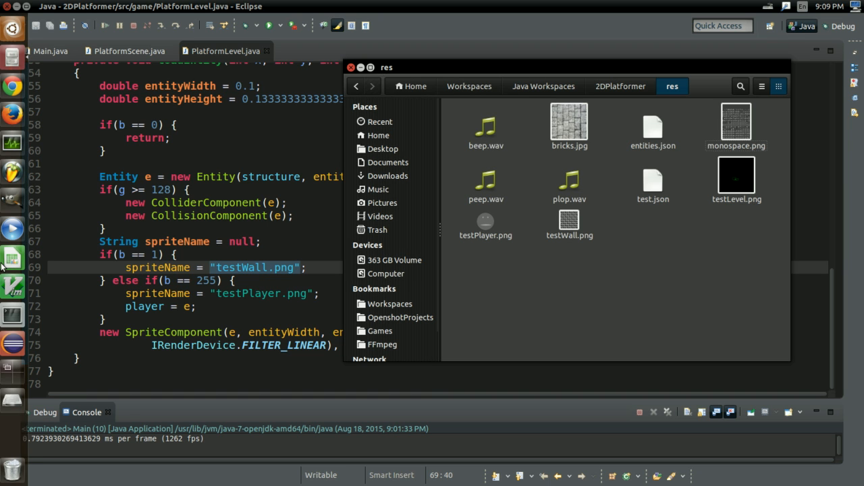
{"action": "double_click", "coordinate": [652, 129]}
{"action": "type", "text": "\"spri"}
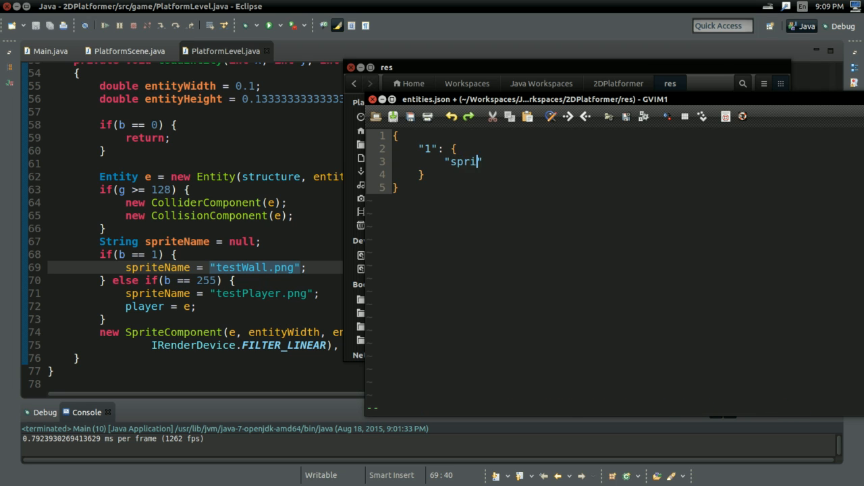
{"action": "type", "text": "te\": {"}
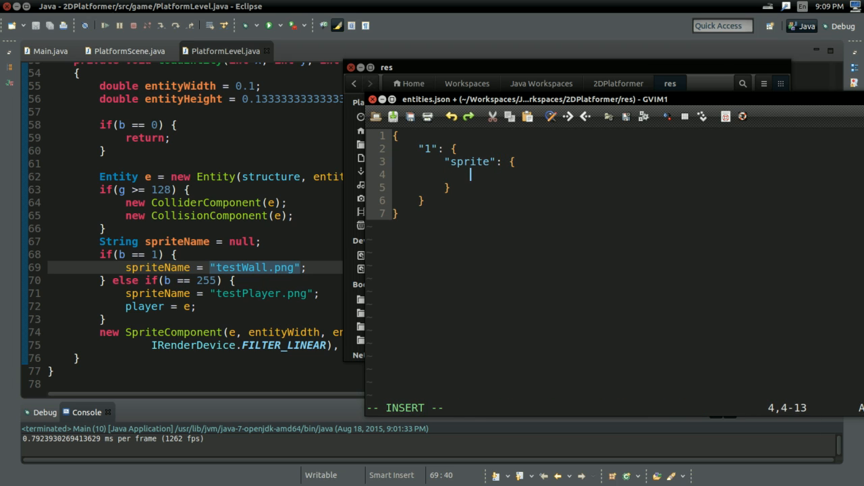
{"action": "type", "text": "\""}
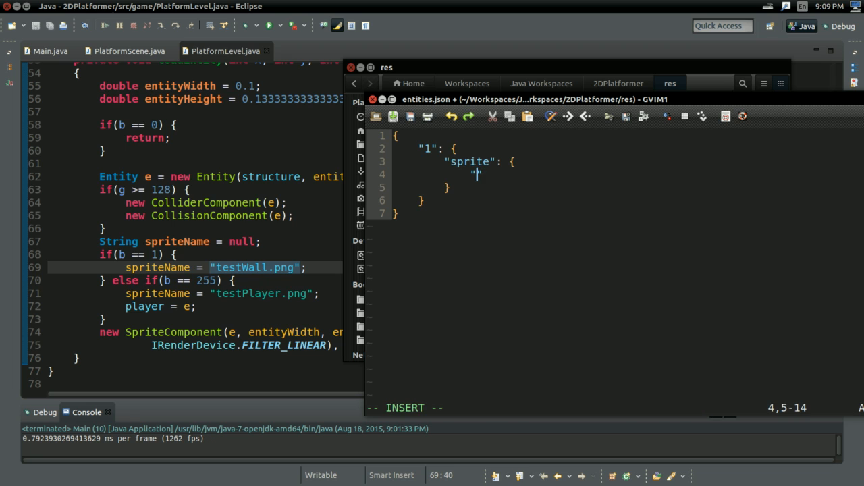
{"action": "type", "text": "fileName\""}
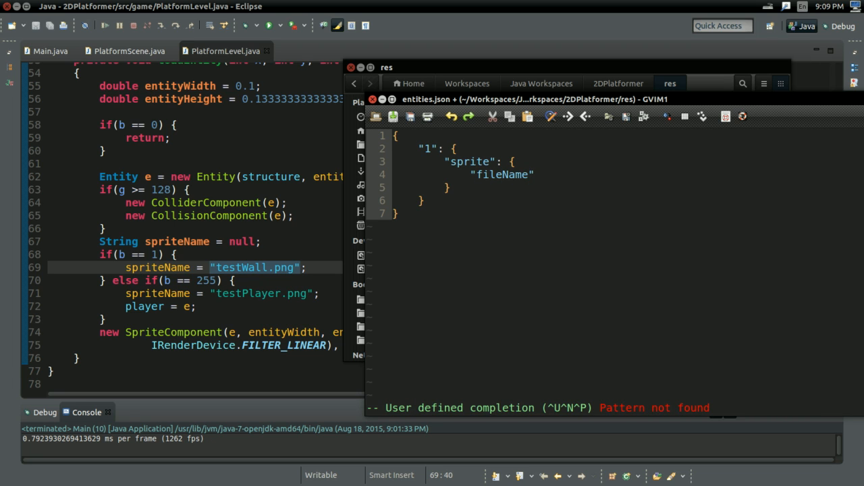
{"action": "type", "text": ": \"testWall.png"}
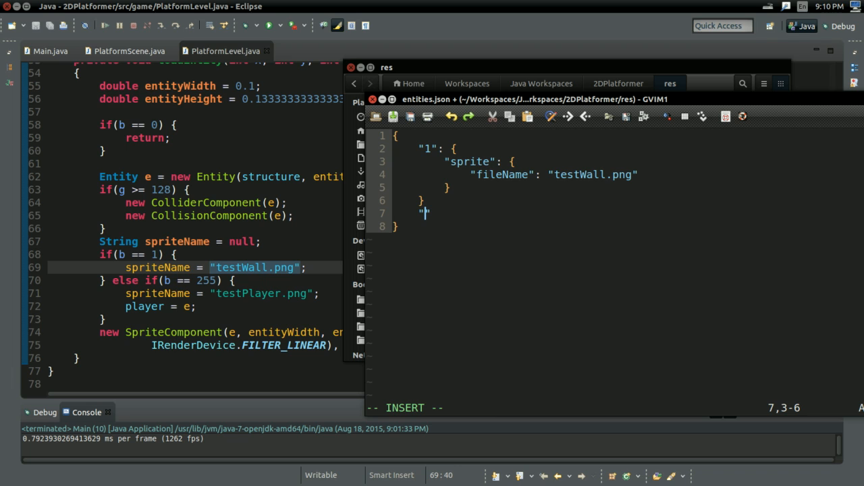
Write entry "255" with a sprite fileName of testPlayer.png.
{"action": "type", "text": "255"}
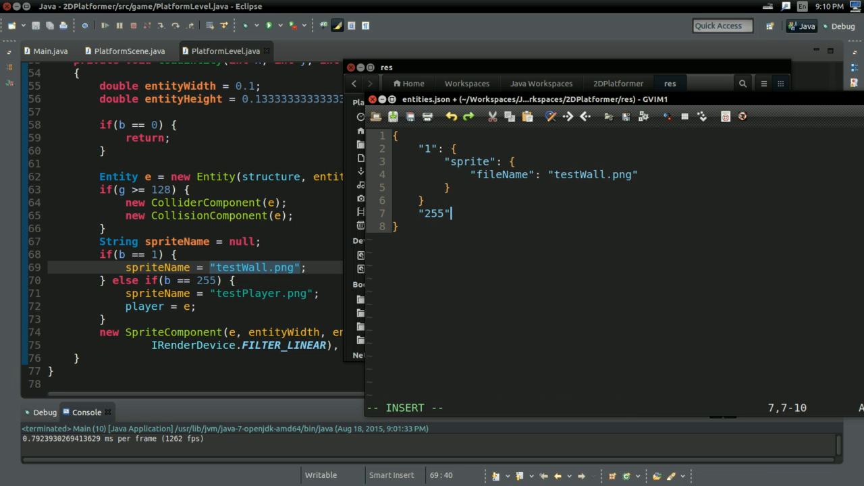
{"action": "type", "text": ": }"}
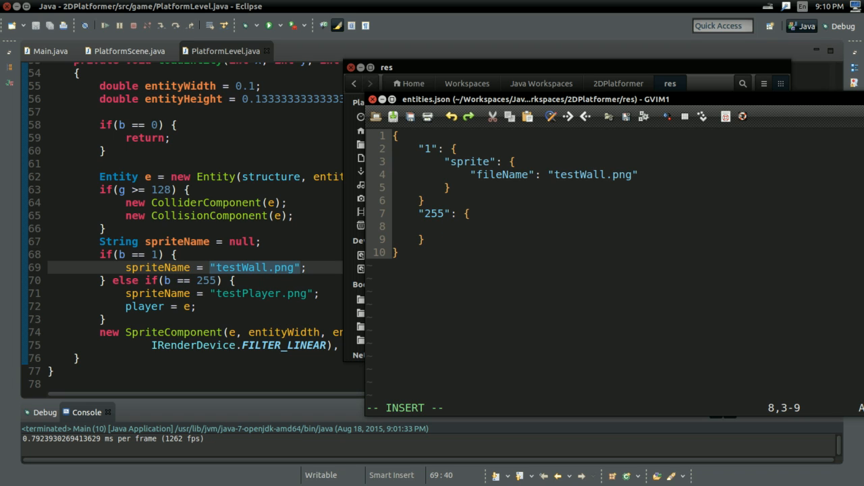
{"action": "type", "text": "\""}
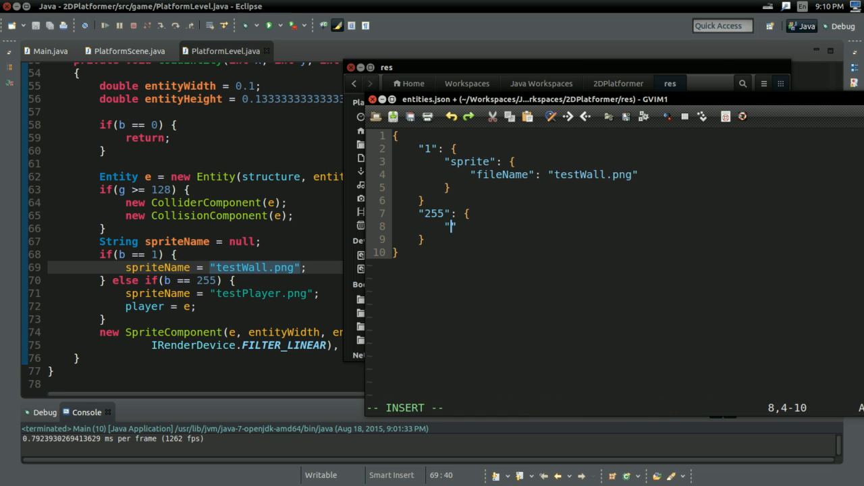
{"action": "type", "text": "sprite\": {"}
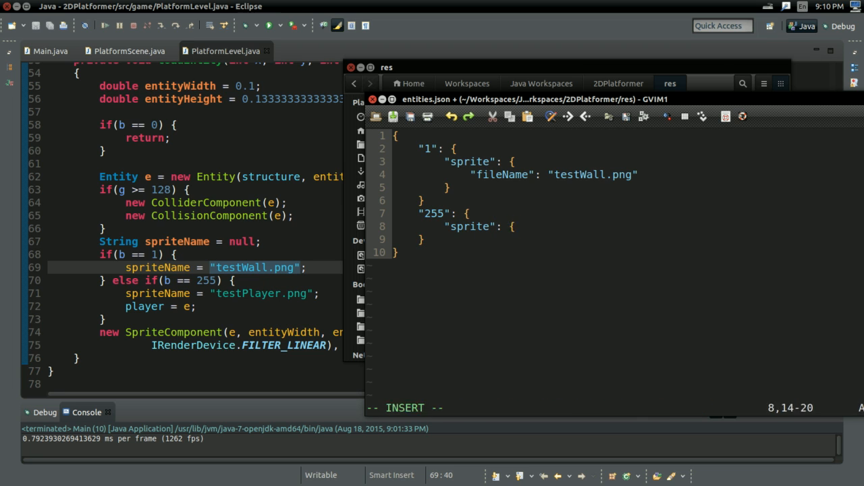
{"action": "key", "text": "Return"}
{"action": "type", "text": "\"file"}
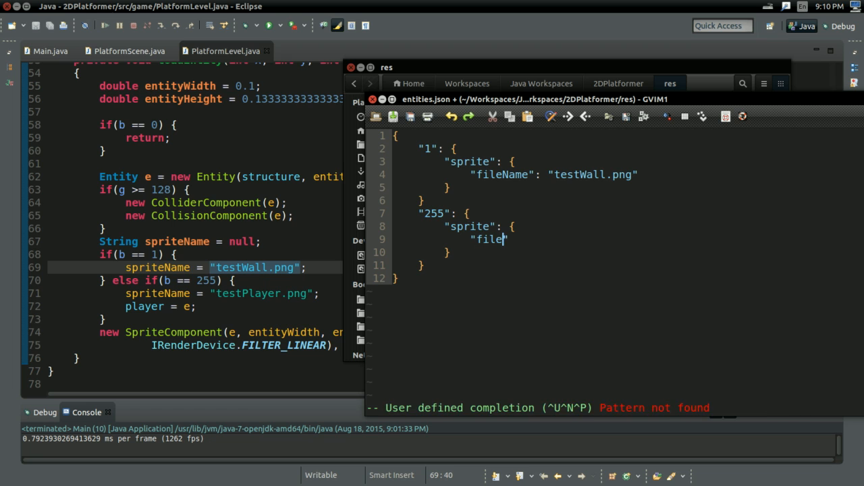
{"action": "type", "text": "Name\""}
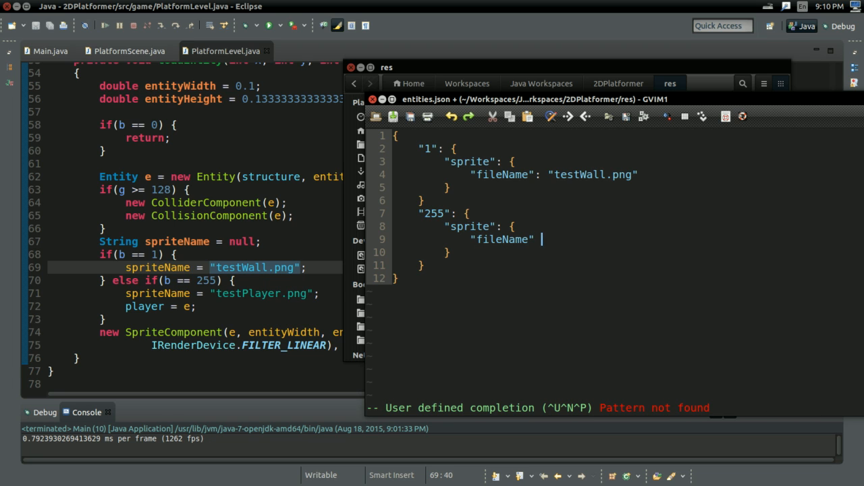
{"action": "type", "text": "\"testPlayer.png\""}
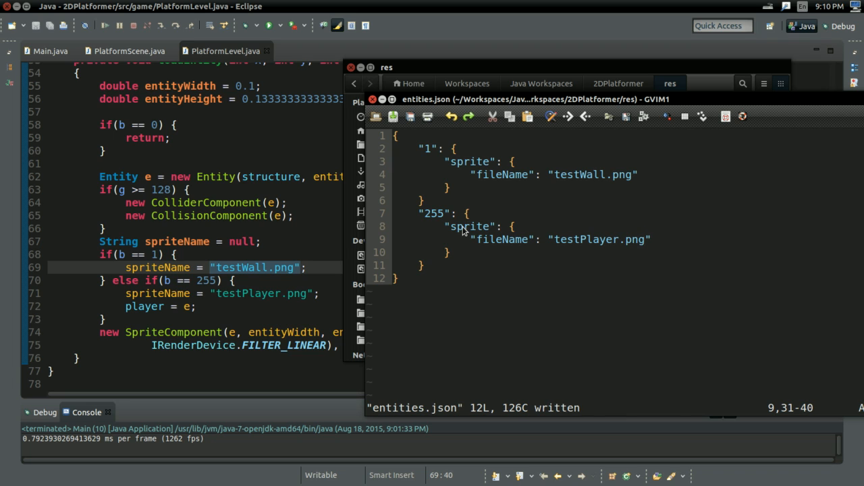
{"action": "mouse_move", "coordinate": [449, 208]}
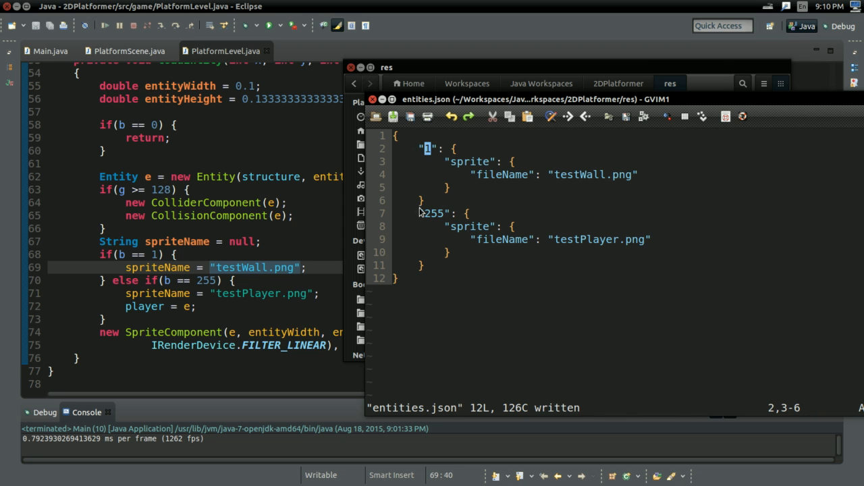
Append a comma after the closing brace of entry "1" and save entities.json.
{"action": "left_click", "coordinate": [600, 264]}
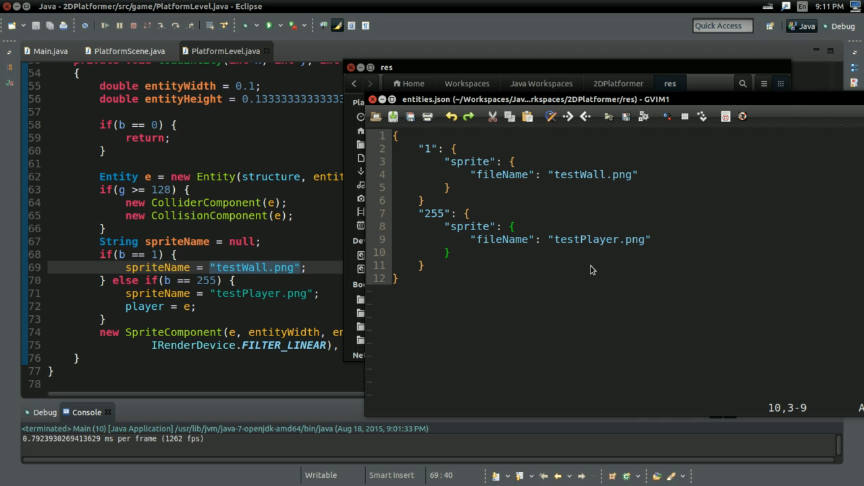
{"action": "mouse_move", "coordinate": [475, 228]}
{"action": "type", "text": ","}
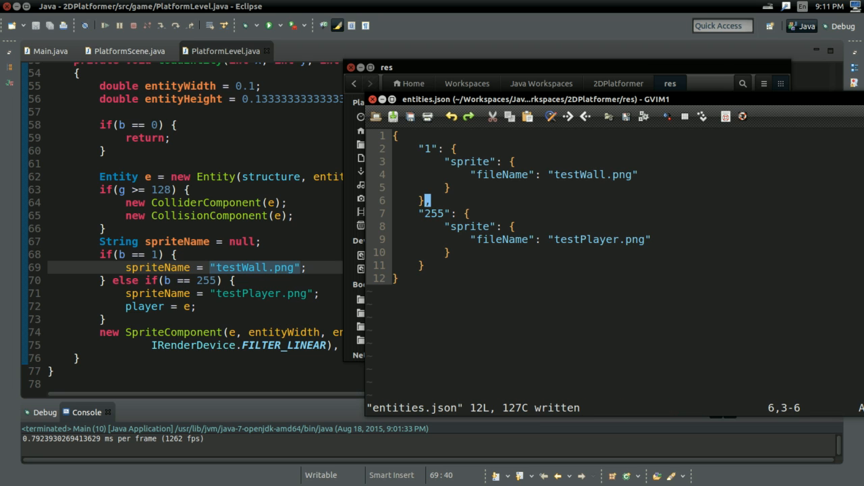
{"action": "mouse_move", "coordinate": [714, 324]}
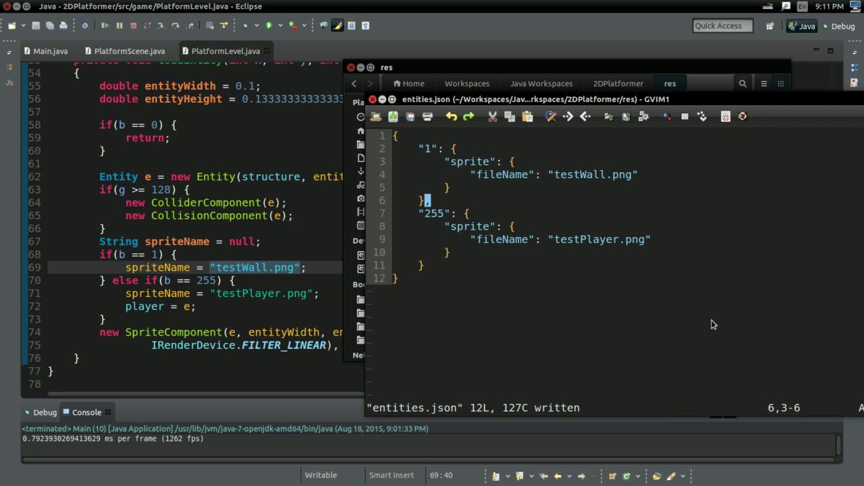
{"action": "mouse_move", "coordinate": [789, 269]}
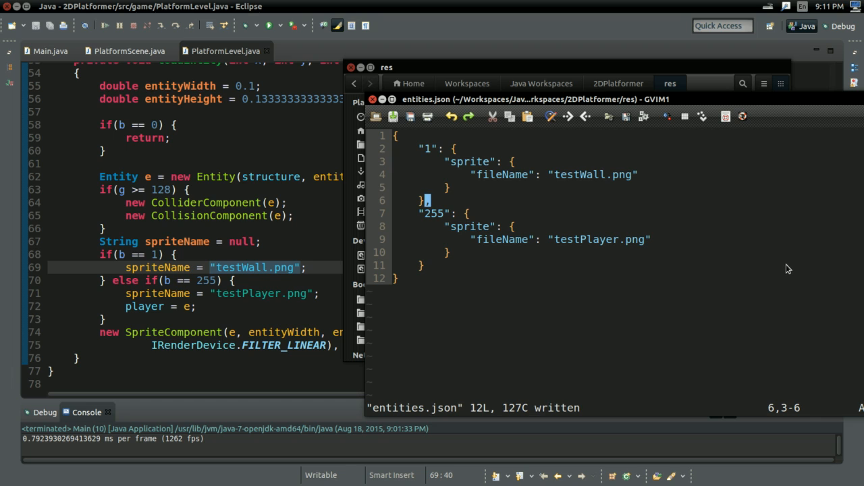
{"action": "mouse_move", "coordinate": [620, 270]}
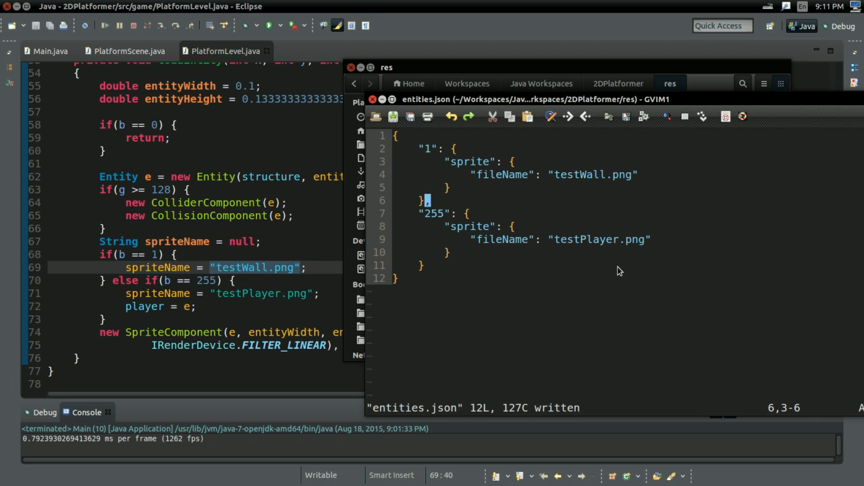
{"action": "mouse_move", "coordinate": [517, 196]}
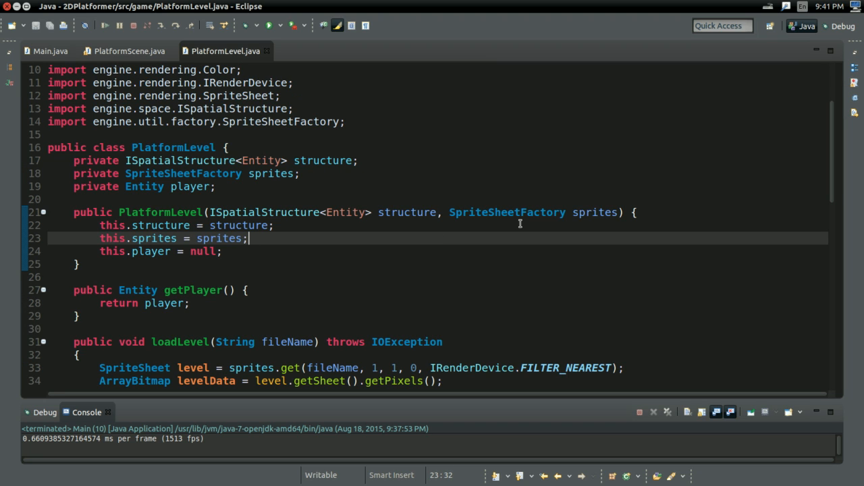
{"action": "mouse_move", "coordinate": [608, 205]}
{"action": "type", "text": ", JSON "}
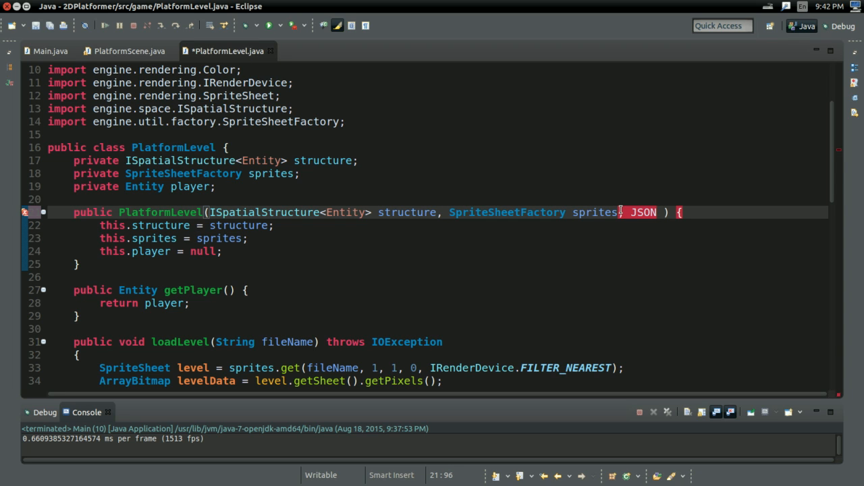
Add a JSON entitySpec constructor parameter and a private JSON entitySpec field to PlatformLevel.
{"action": "type", "text": "entitySpec"}
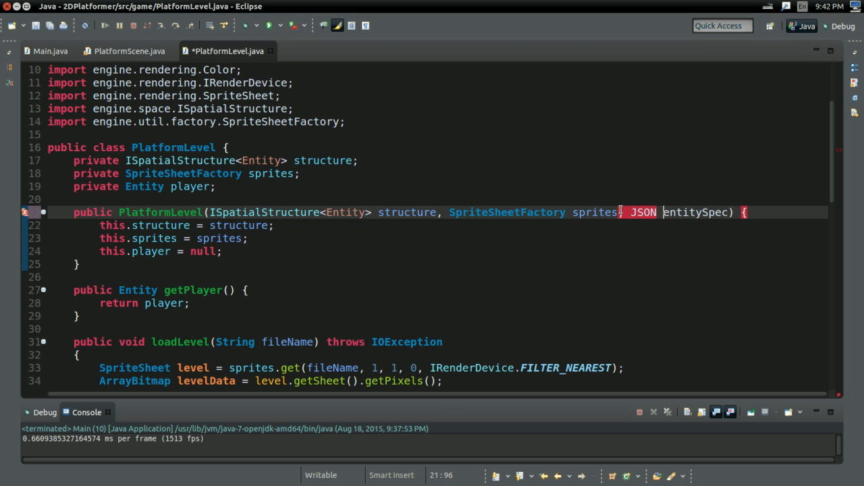
{"action": "key", "text": "Return"}
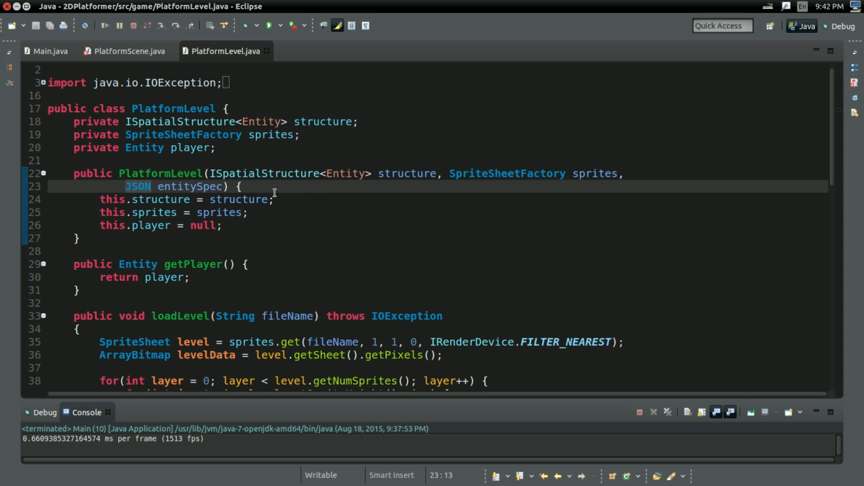
{"action": "left_click", "coordinate": [223, 224]}
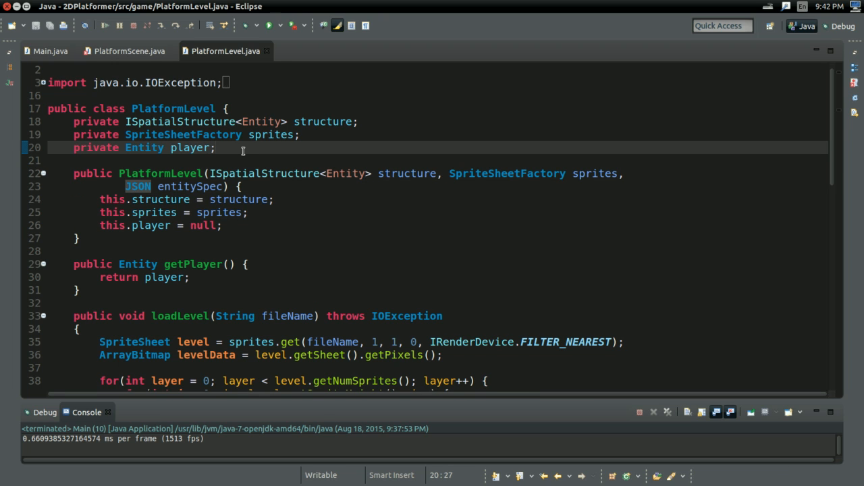
{"action": "type", "text": "private JSON entitySpec;"}
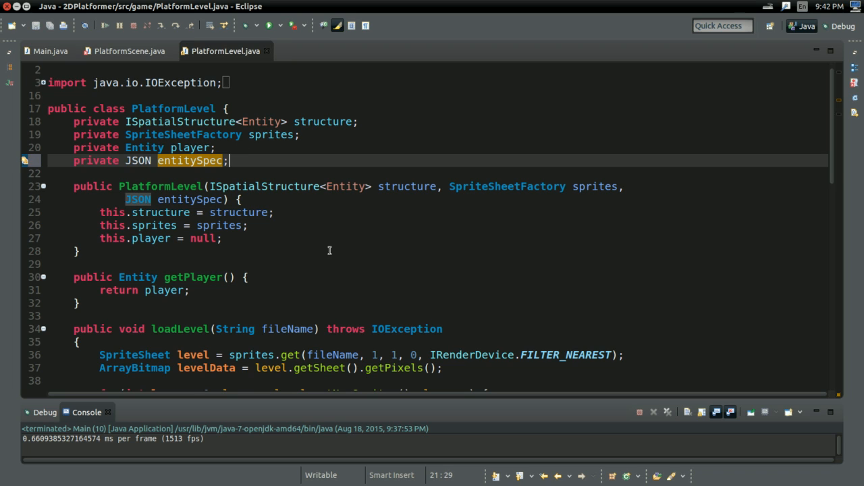
Assign this.entitySpec = entitySpec; in the constructor and save.
{"action": "left_click", "coordinate": [223, 237]}
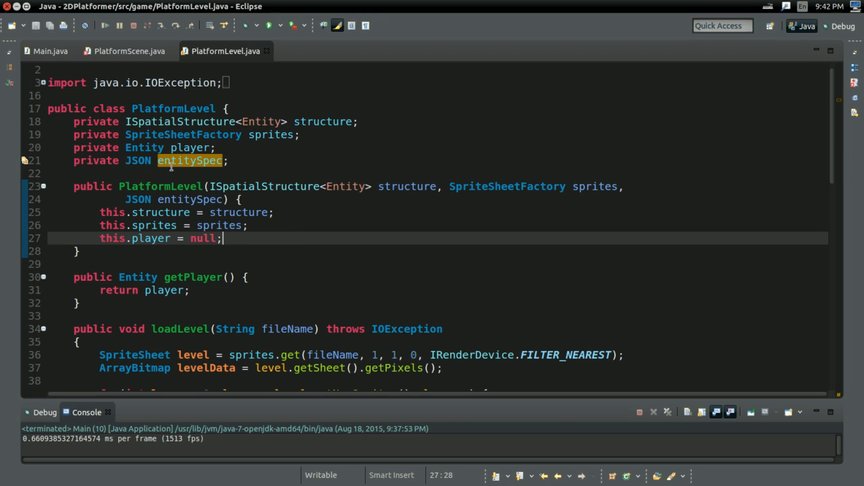
{"action": "mouse_move", "coordinate": [434, 212]}
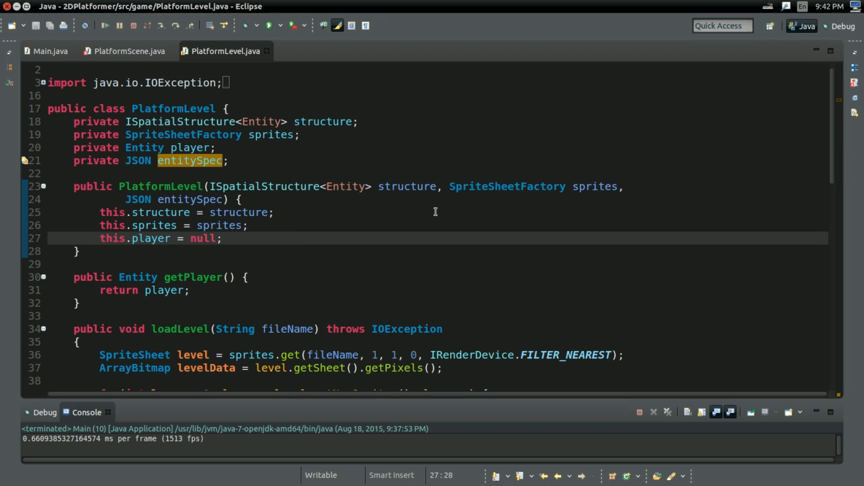
{"action": "type", "text": "this.entity"}
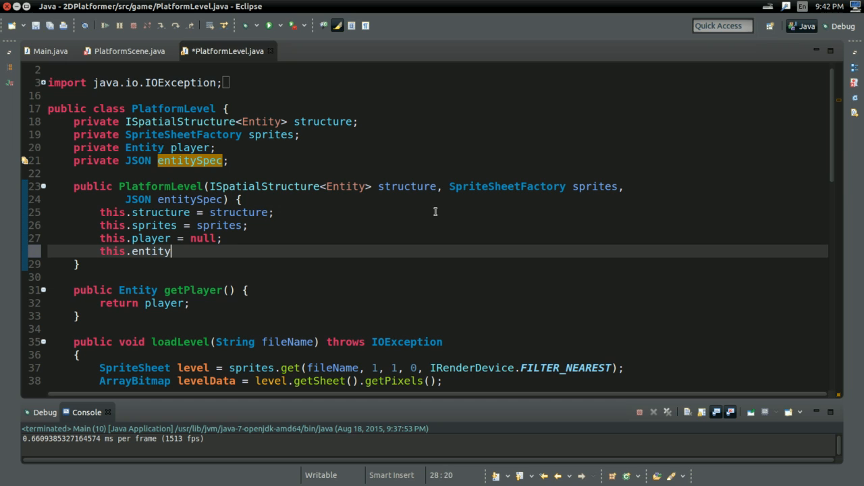
{"action": "type", "text": "Spec = entity"}
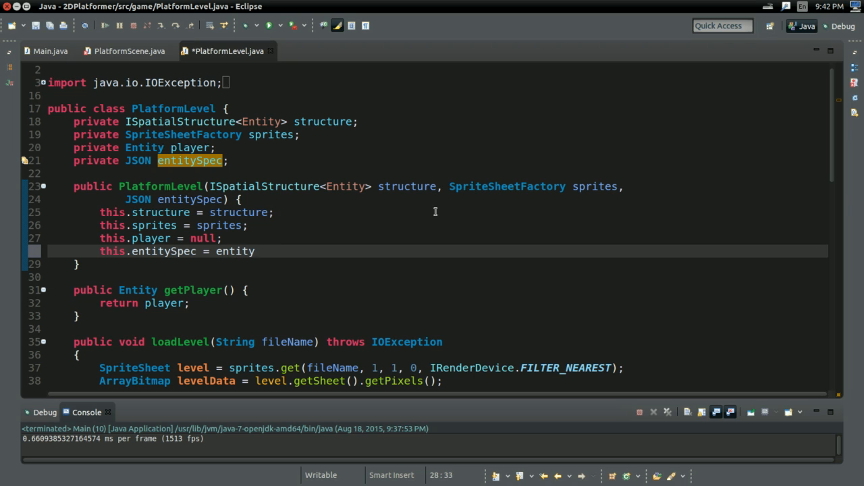
{"action": "type", "text": "Spec;"}
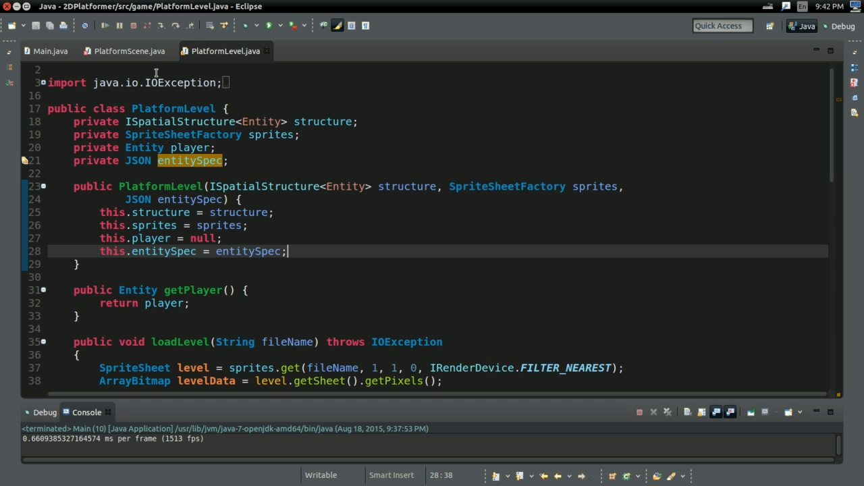
{"action": "left_click", "coordinate": [129, 51]}
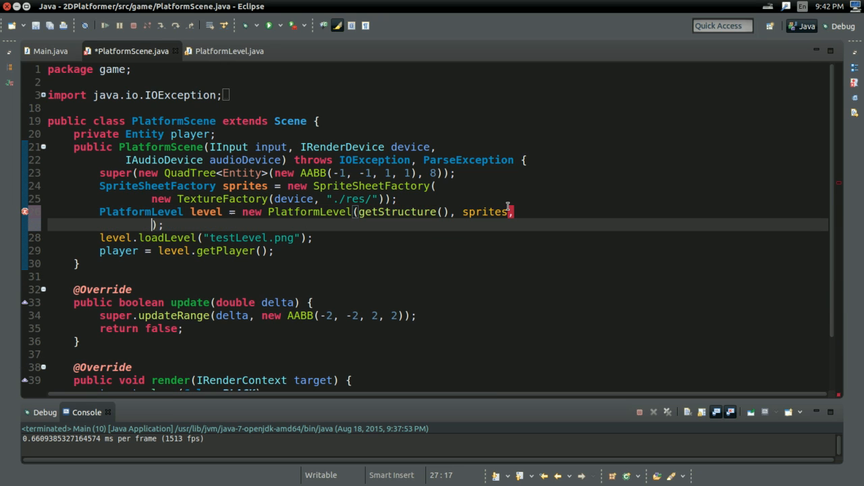
Pass new JSON("./res/entities.json") as PlatformLevel's third argument, save and run Main.
{"action": "type", "text": "new JSON("}
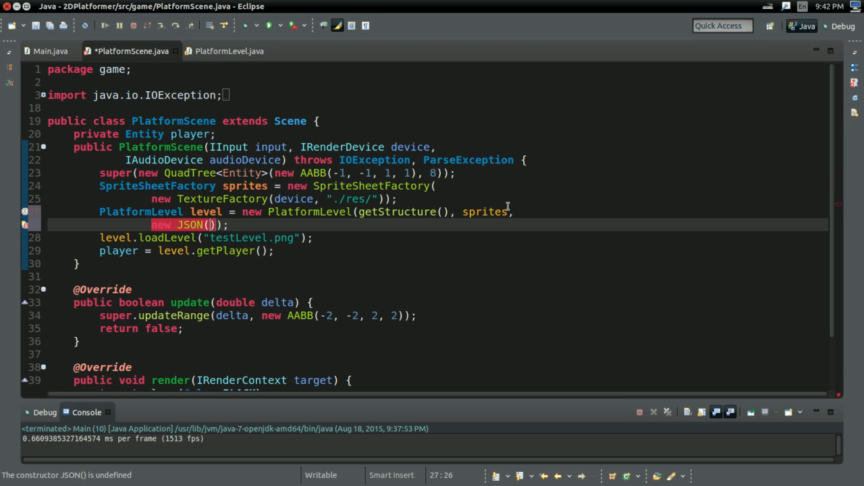
{"action": "type", "text": "\"\""}
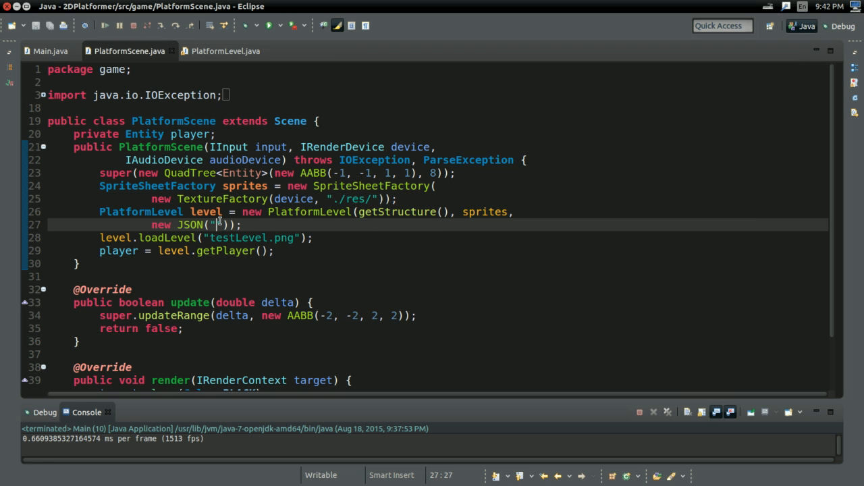
{"action": "type", "text": "./res/entities.json"}
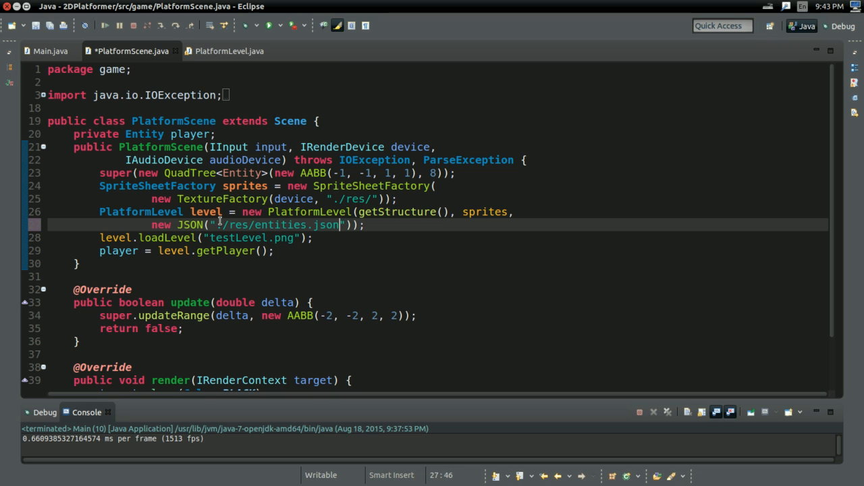
{"action": "key", "text": "ctrl+s"}
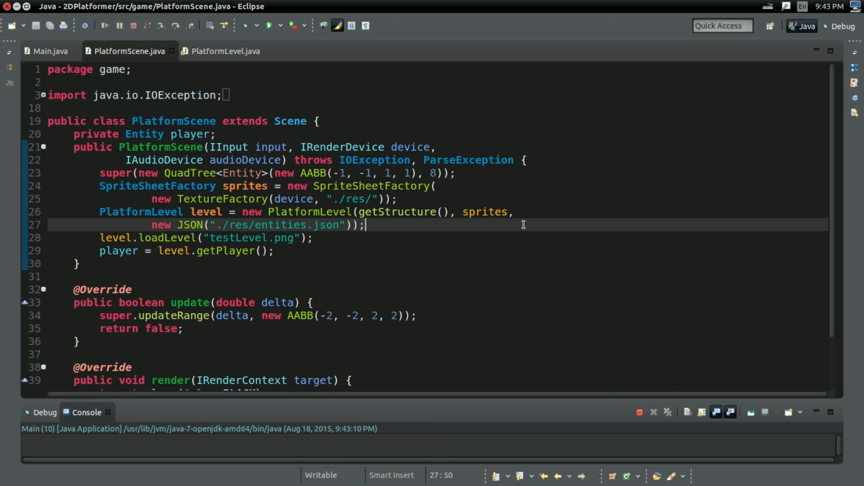
{"action": "left_click", "coordinate": [270, 24]}
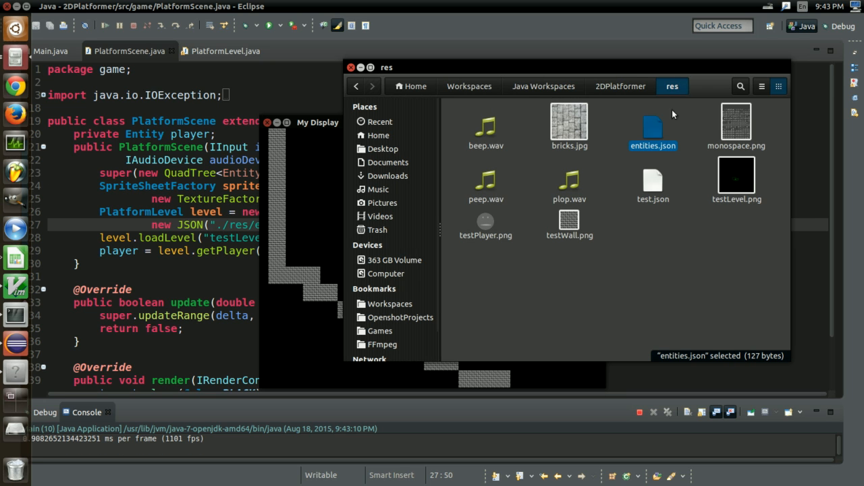
{"action": "double_click", "coordinate": [652, 128]}
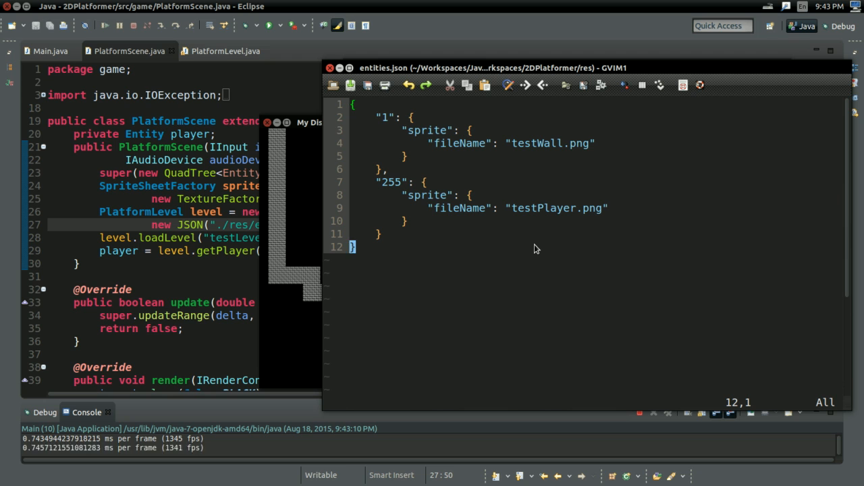
{"action": "mouse_move", "coordinate": [380, 113]}
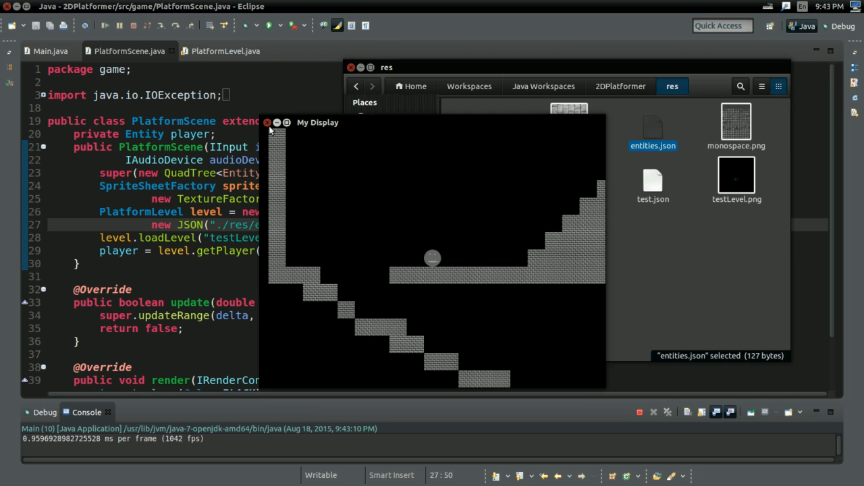
{"action": "left_click", "coordinate": [267, 121]}
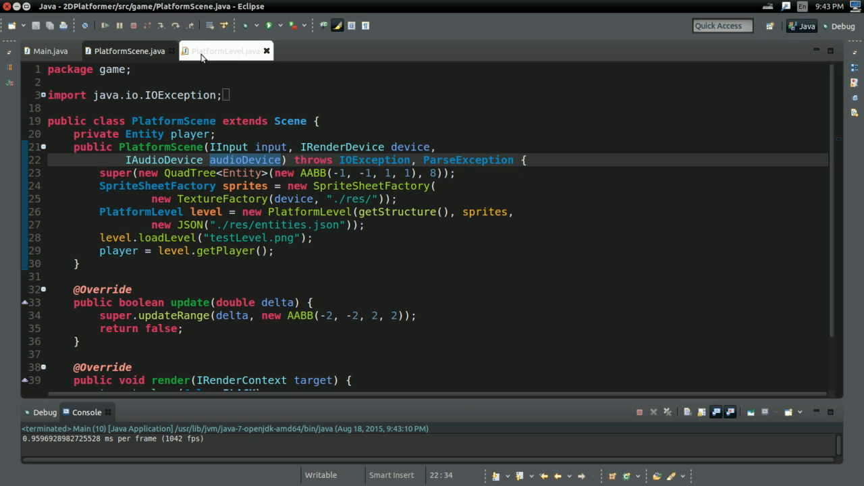
In PlatformLevel's loadEntity, add entitySpec.get().asObject(); on a new line above the commented sprite block.
{"action": "left_click", "coordinate": [224, 51]}
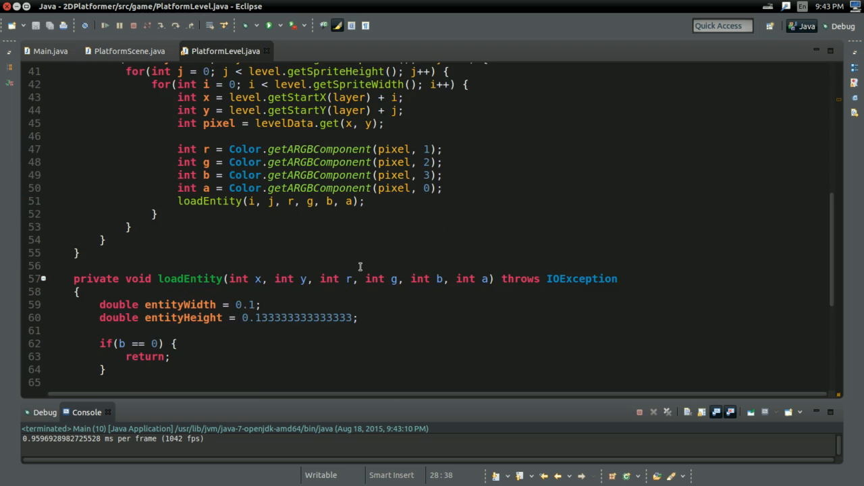
{"action": "scroll", "scroll_direction": "down", "scroll_amount": 3}
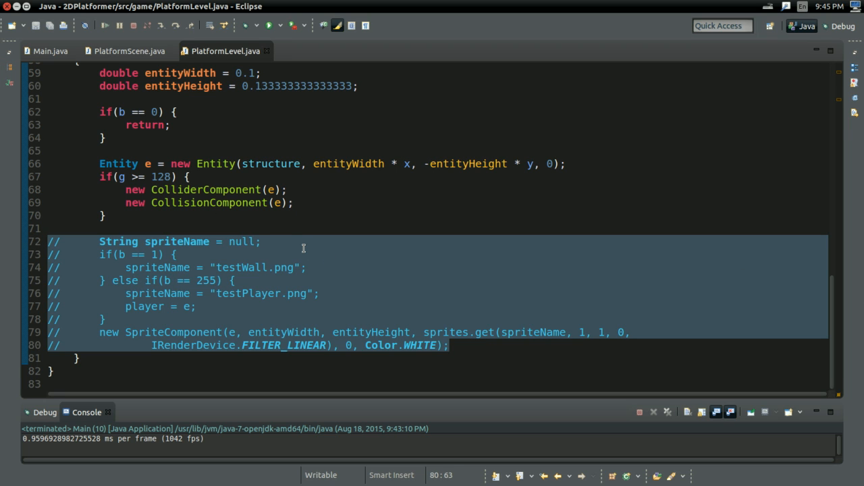
{"action": "left_click", "coordinate": [227, 216]}
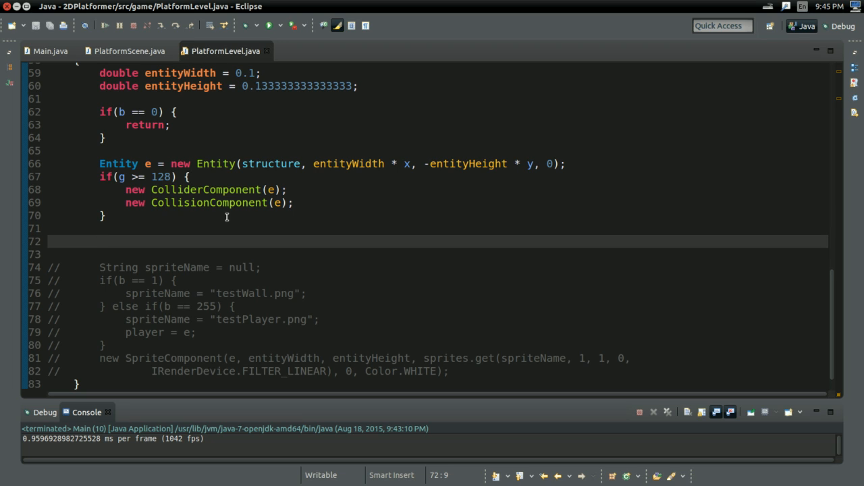
{"action": "left_click", "coordinate": [100, 240]}
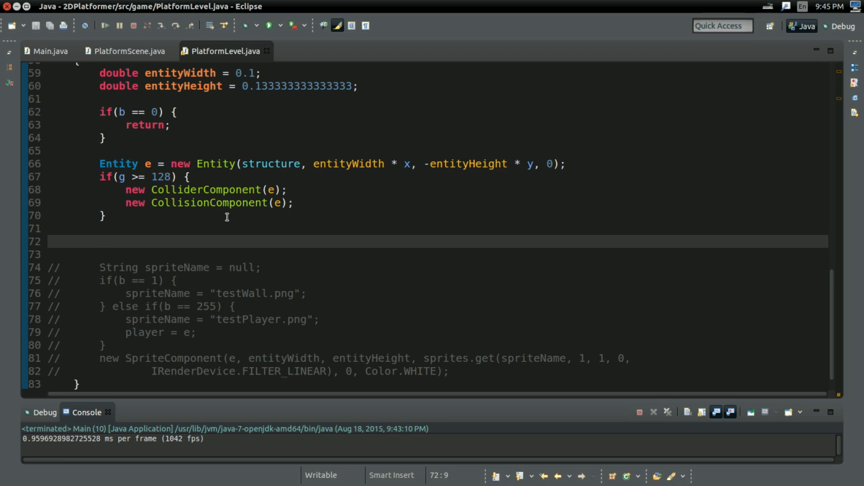
{"action": "type", "text": "entity"}
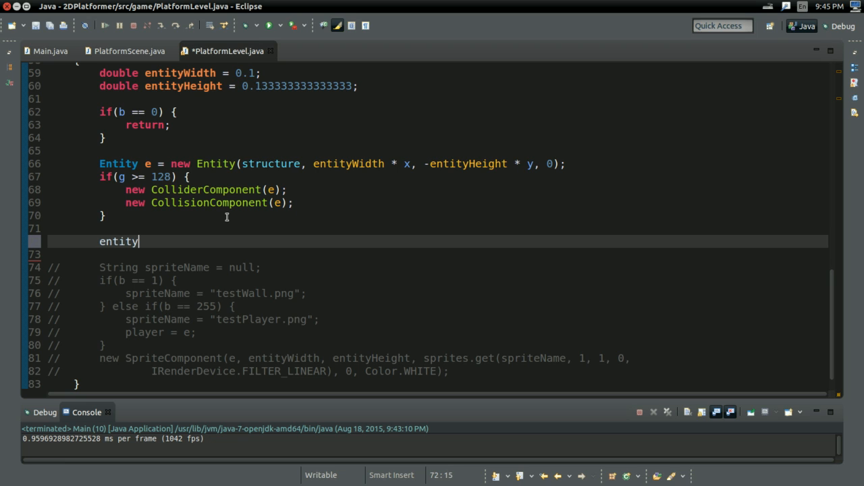
{"action": "type", "text": "Spec.get("}
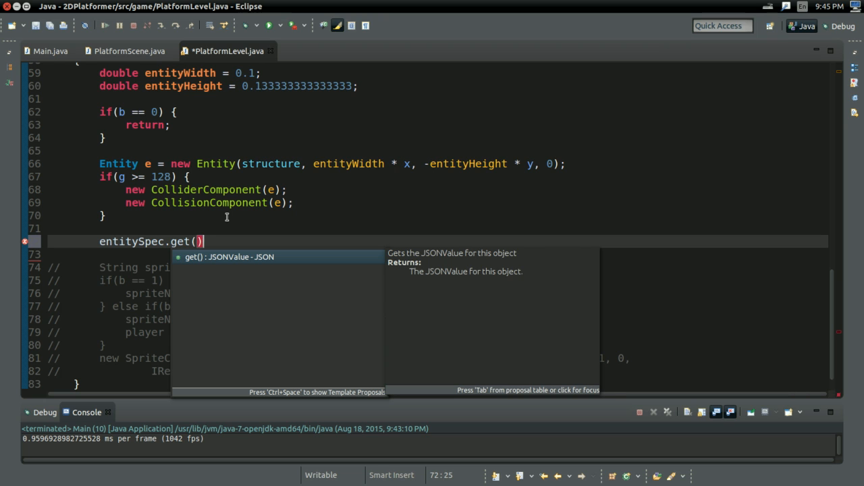
{"action": "type", "text": "."}
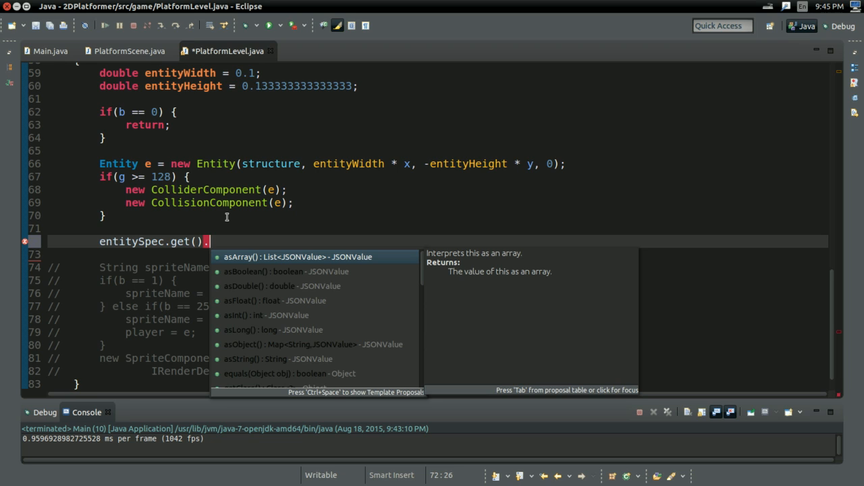
{"action": "key", "text": "Down"}
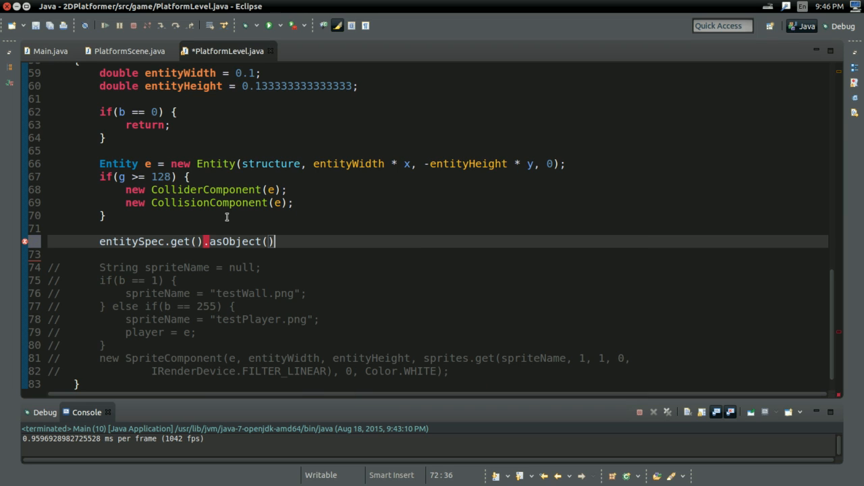
{"action": "type", "text": ";"}
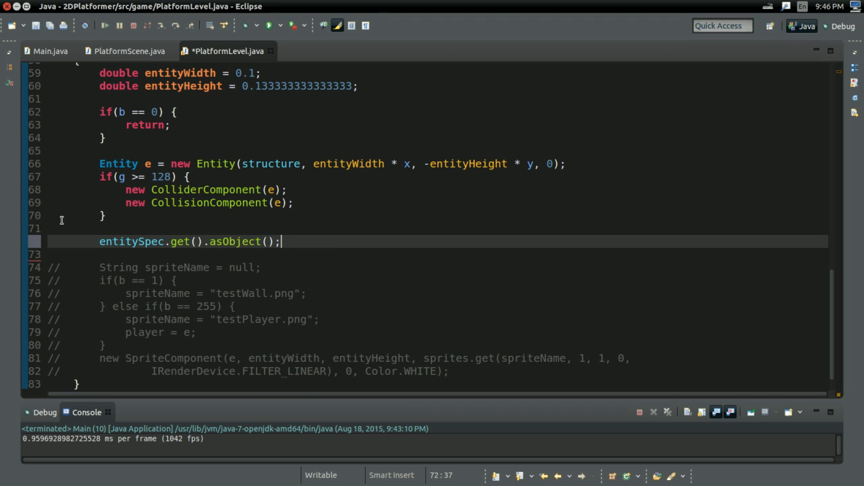
{"action": "mouse_move", "coordinate": [427, 213]}
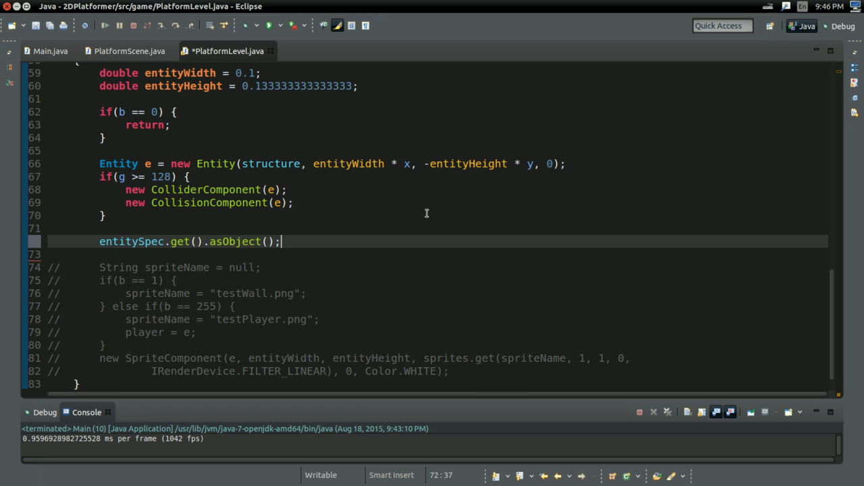
Extend the line to asObject().get and reopen entities.json in GVim to check the entity ids.
{"action": "type", "text": ".get"}
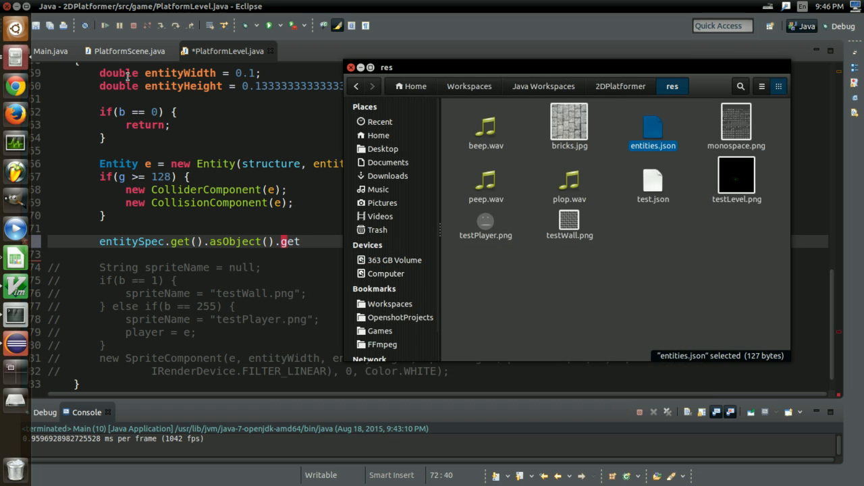
{"action": "double_click", "coordinate": [654, 129]}
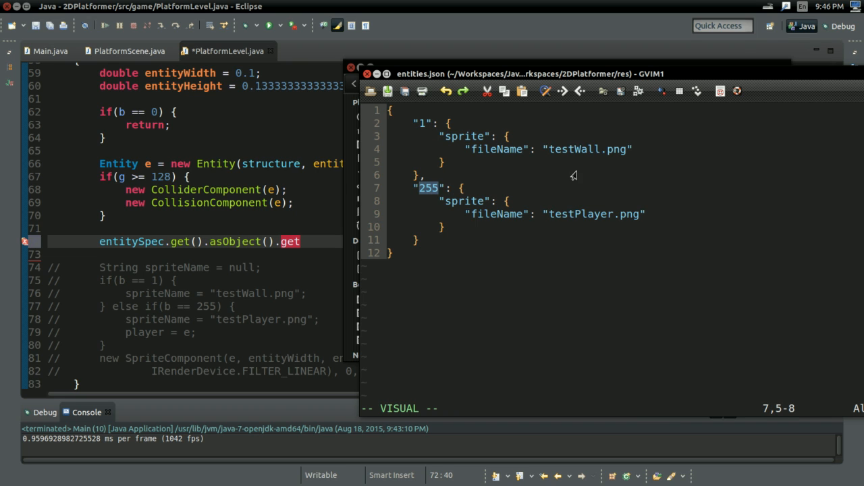
{"action": "mouse_move", "coordinate": [498, 135]}
{"action": "type", "text": "(\""}
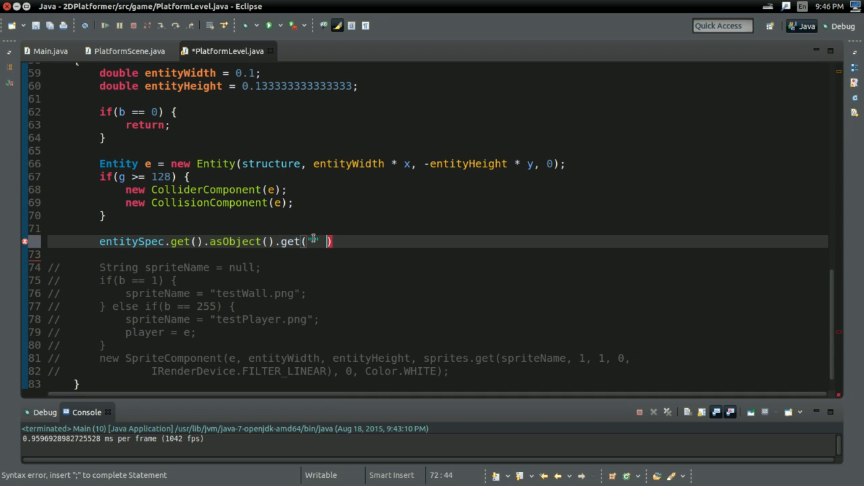
Complete the lookup with + b and assign it to JSONValue entityDescription.
{"action": "type", "text": "+ b"}
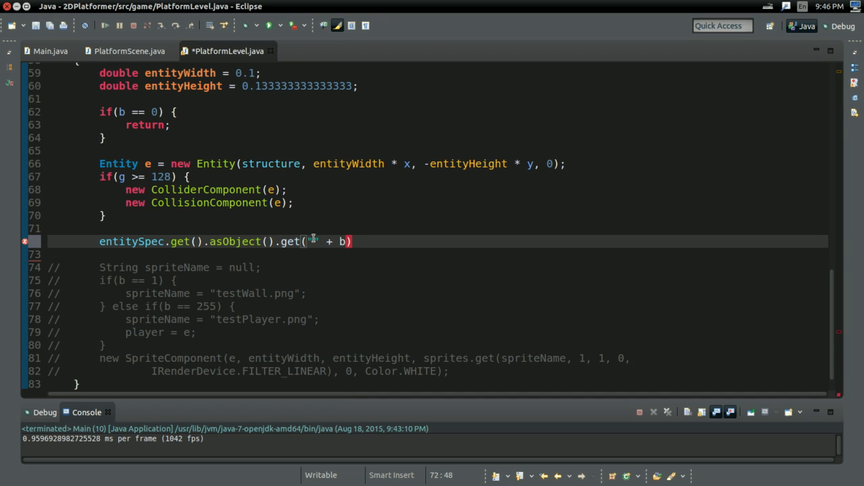
{"action": "type", "text": ";"}
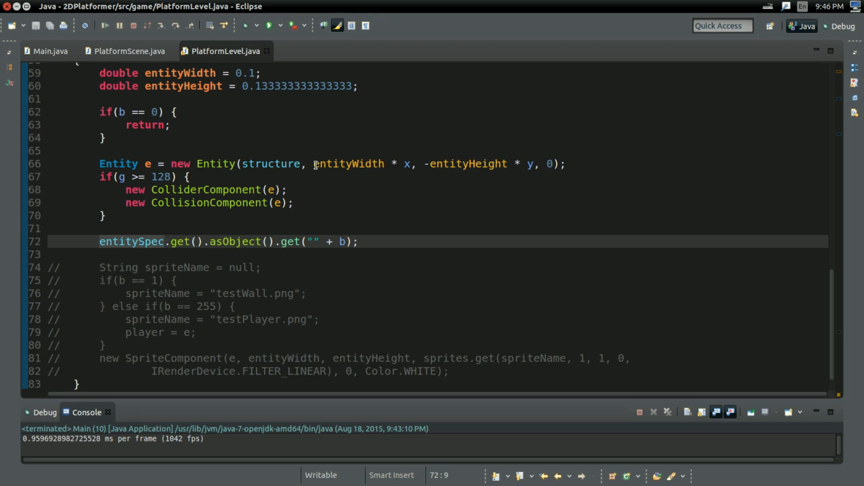
{"action": "type", "text": "JSONValu"}
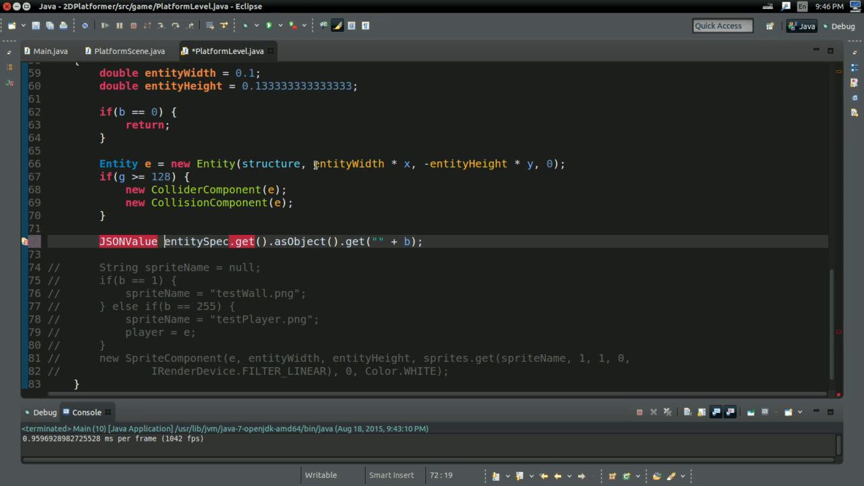
{"action": "type", "text": "entity"}
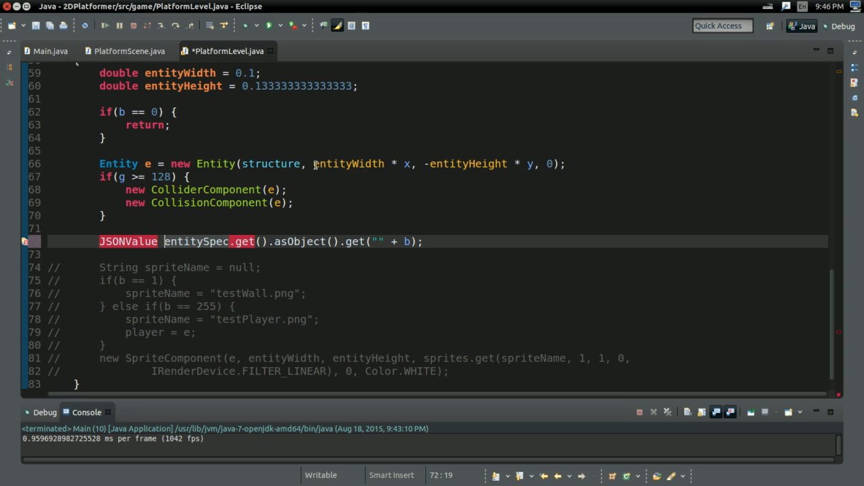
{"action": "type", "text": "entityS"}
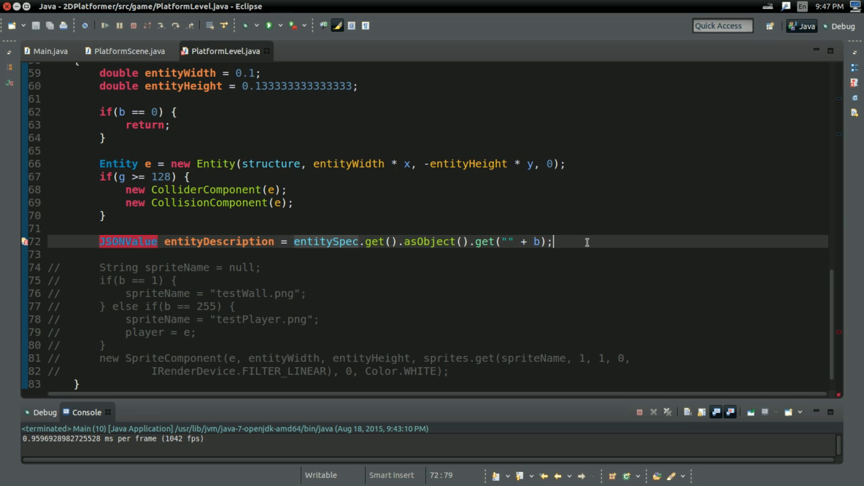
Add if(entityDescription == null) return; and save PlatformLevel.java.
{"action": "type", "text": "if(entityDescription == null) {"}
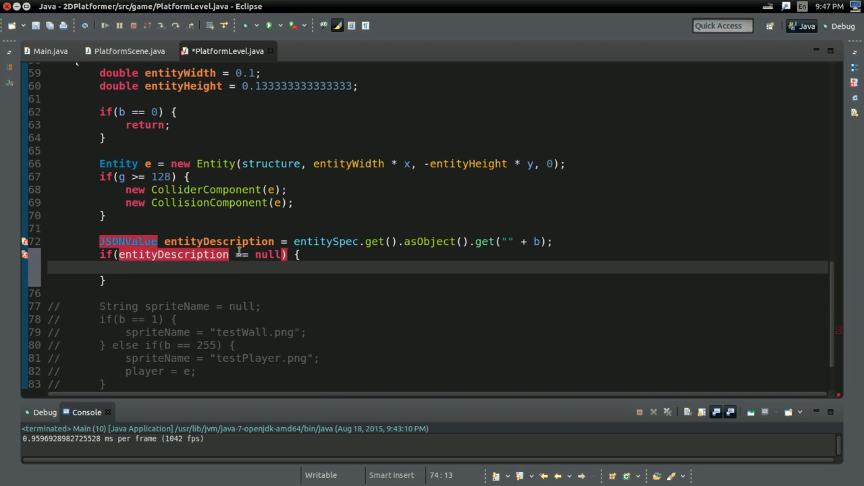
{"action": "type", "text": "return;"}
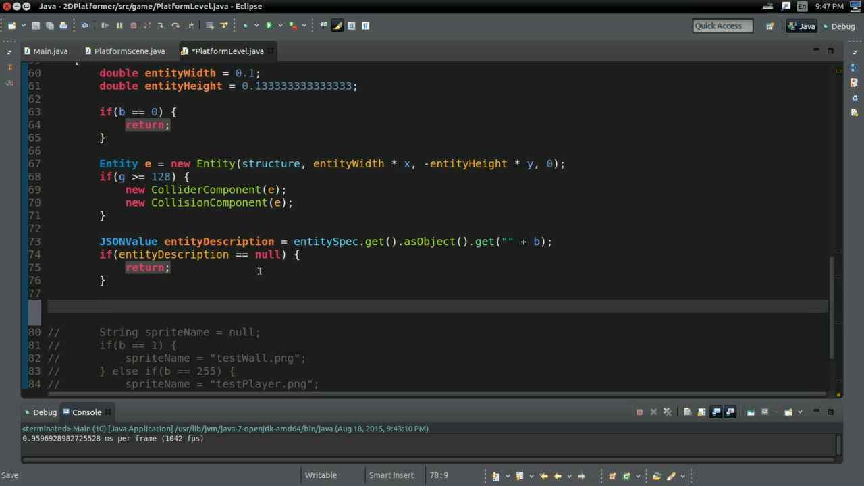
{"action": "key", "text": "ctrl+s"}
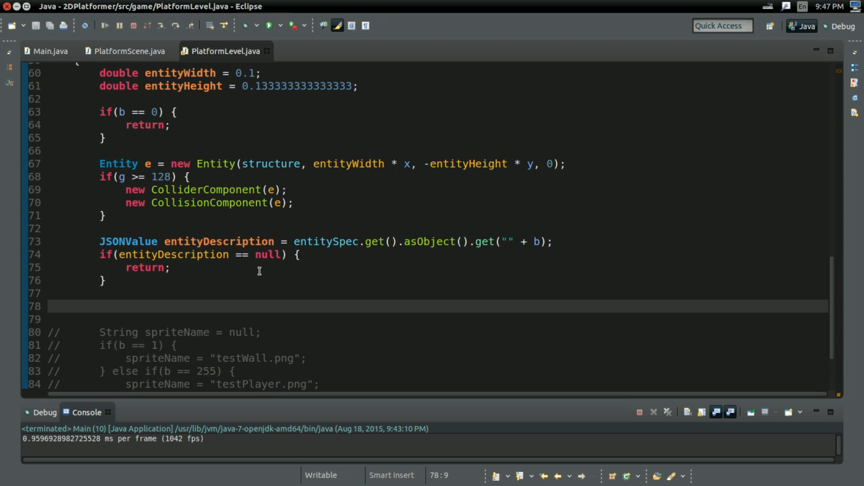
{"action": "scroll", "scroll_direction": "down", "scroll_amount": 3}
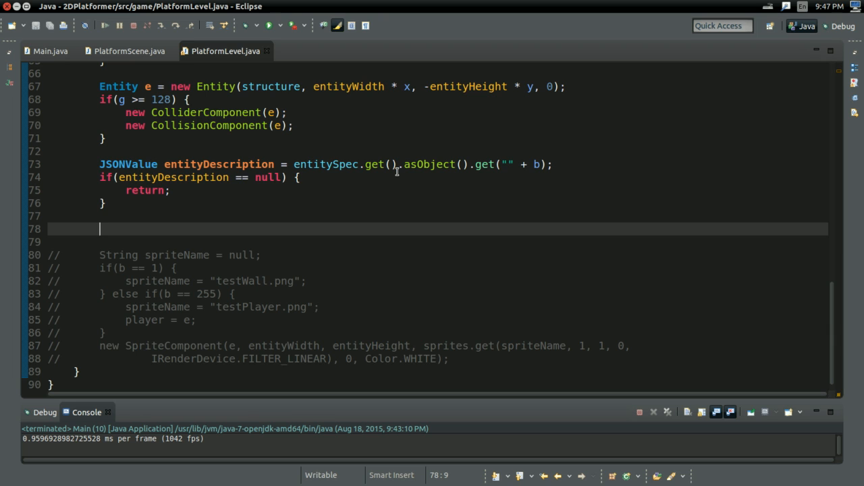
{"action": "mouse_move", "coordinate": [232, 209]}
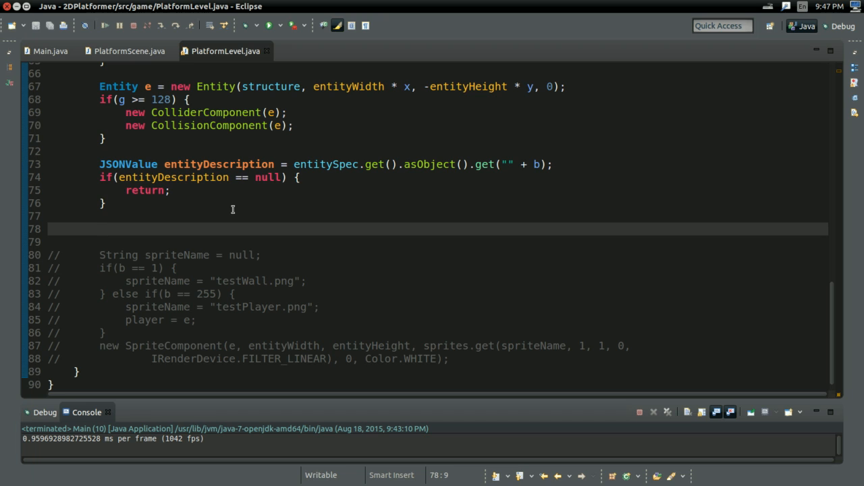
Declare Iterator<Entry<String, JSONValue>> it = entityDescription.asObject().entrySet(); and trigger import resolution for Entry.
{"action": "left_click", "coordinate": [100, 228]}
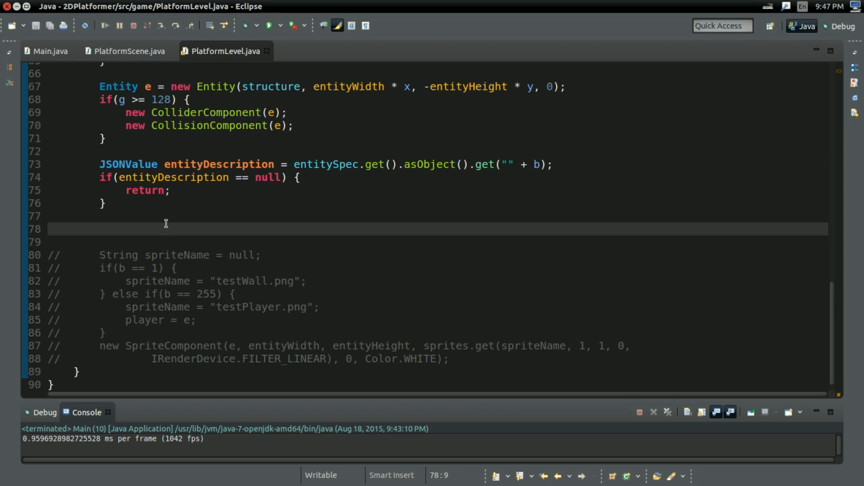
{"action": "type", "text": "Iterator<>"}
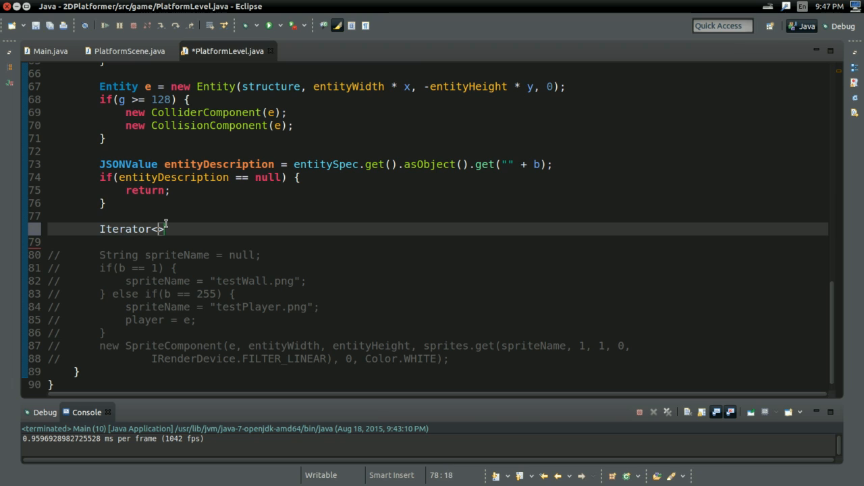
{"action": "type", "text": "En"}
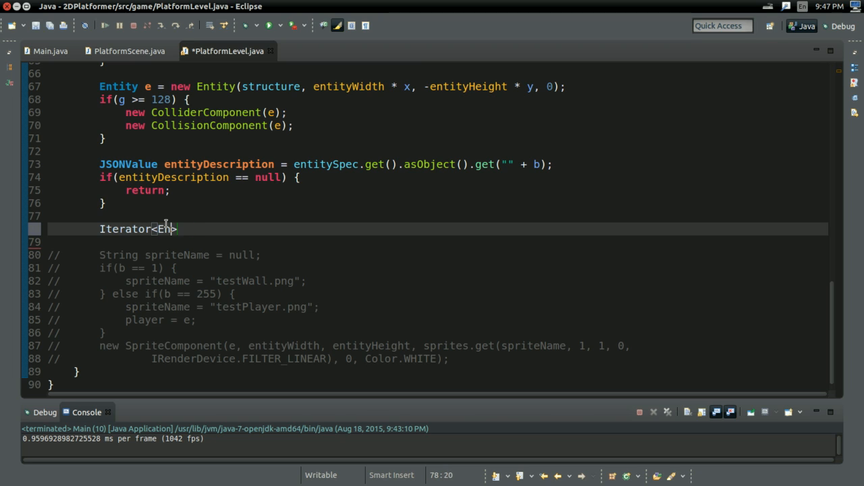
{"action": "type", "text": "try<String,"}
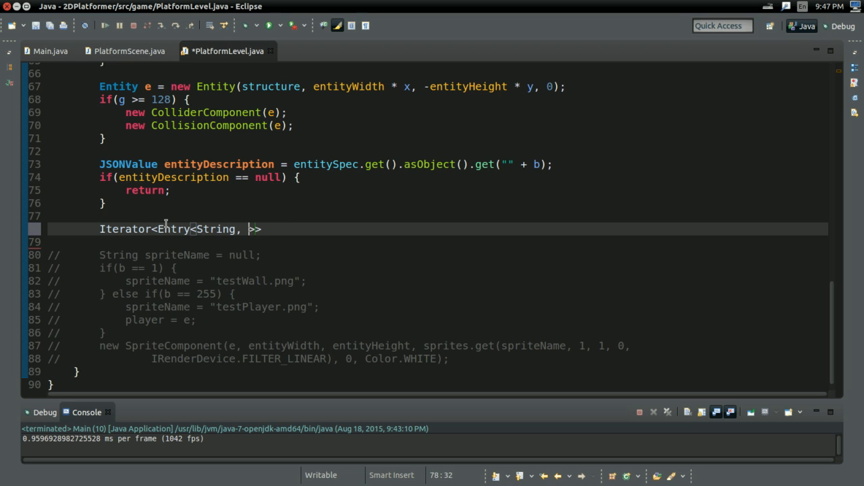
{"action": "type", "text": "JSONValue>"}
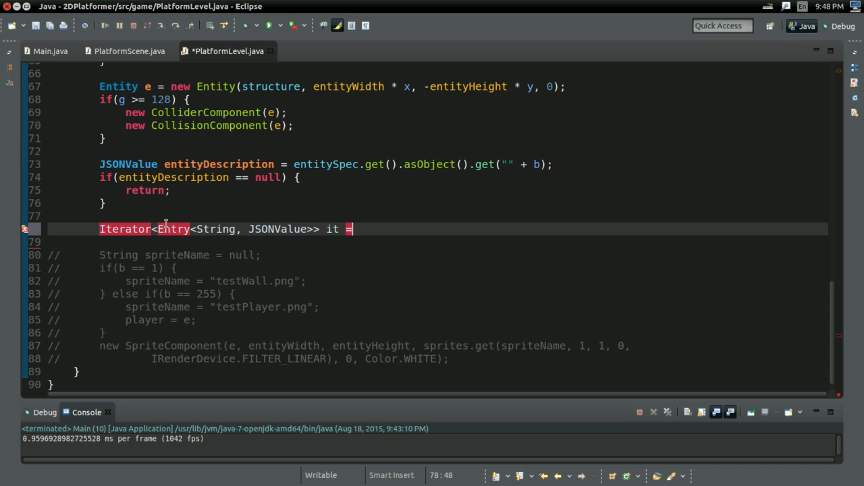
{"action": "type", "text": "n"}
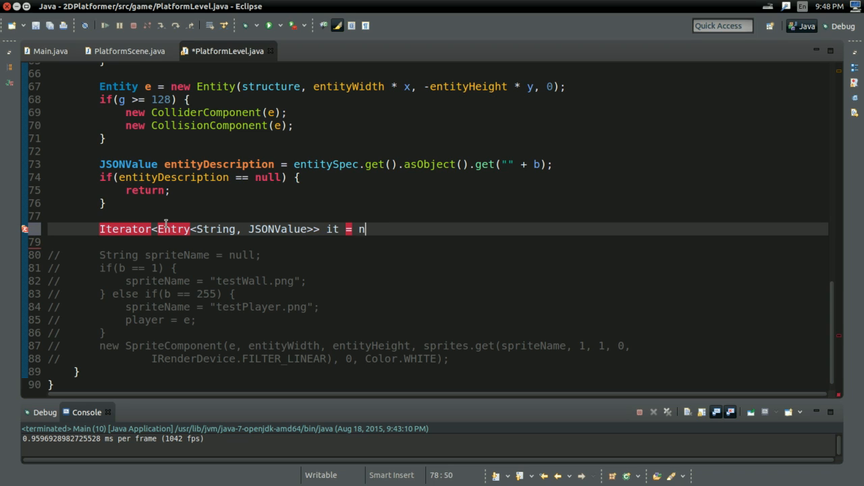
{"action": "type", "text": "entityDescription.."}
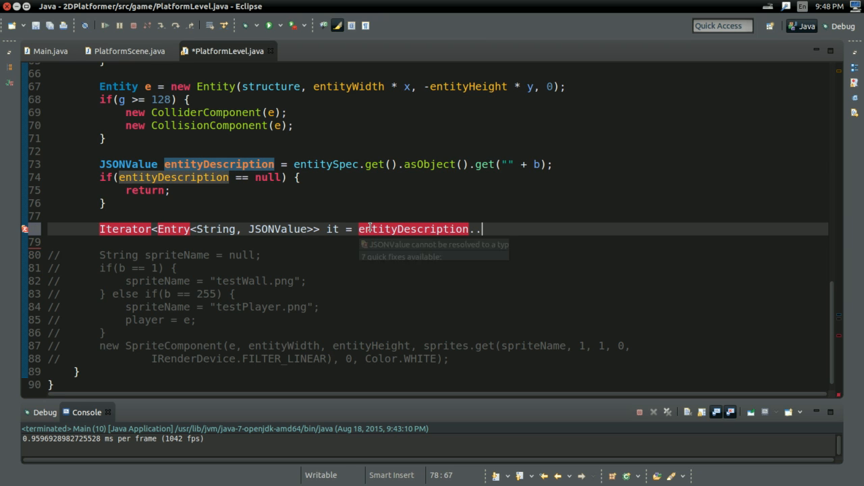
{"action": "type", "text": "g"}
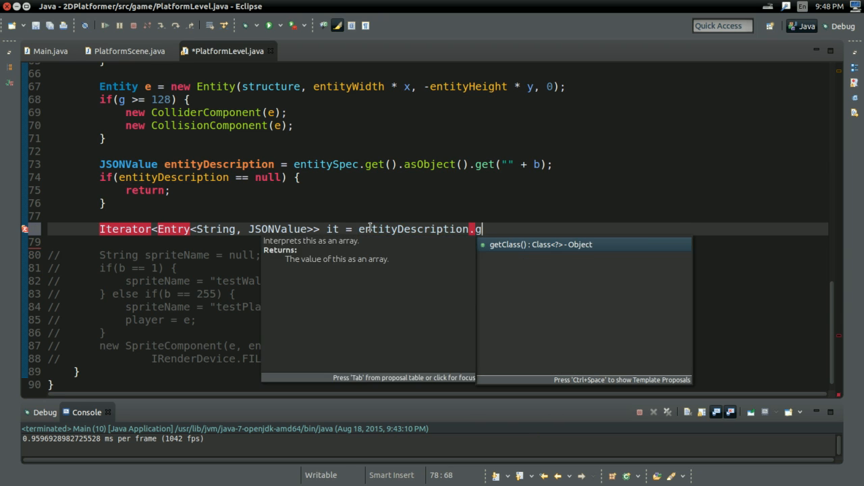
{"action": "key", "text": "BackSpace"}
{"action": "type", "text": "asObject("}
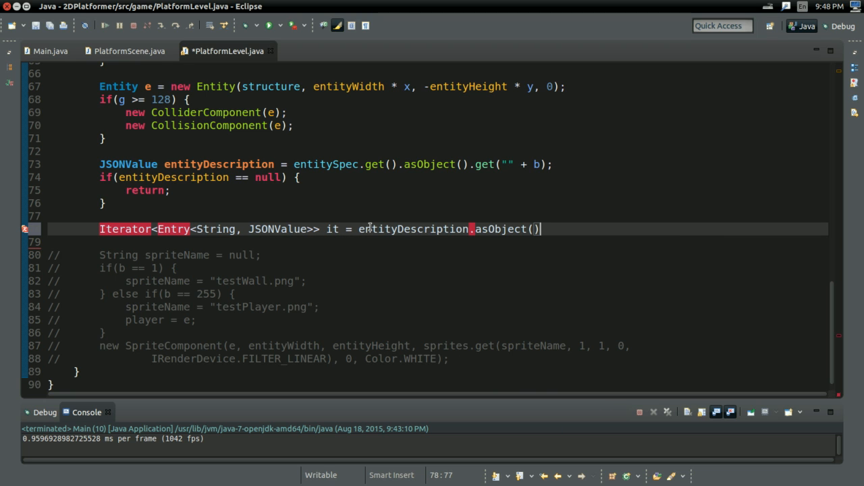
{"action": "type", "text": ".entrySet();"}
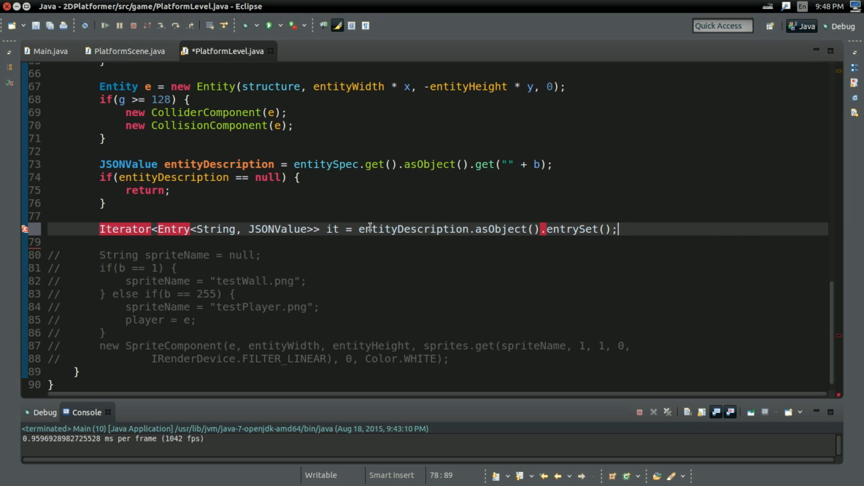
{"action": "key", "text": "ctrl+s"}
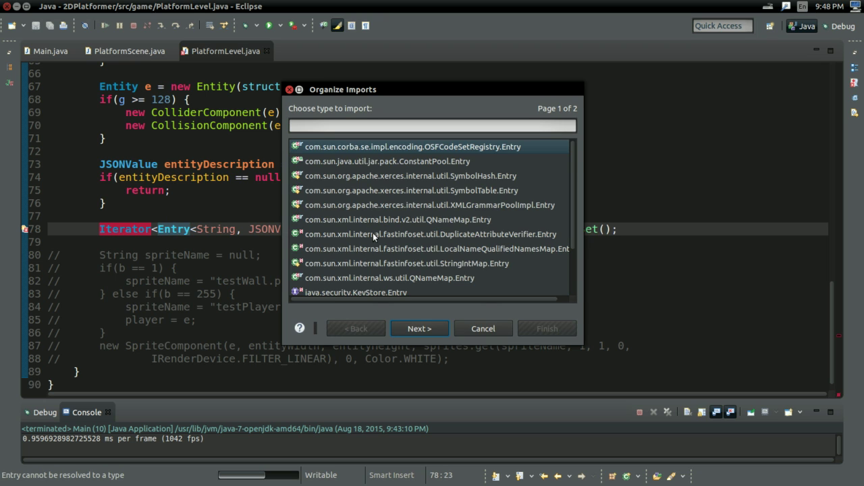
Import java.util.Map.Entry and append .iterator() to the entrySet() call.
{"action": "scroll", "scroll_direction": "down", "scroll_amount": 3}
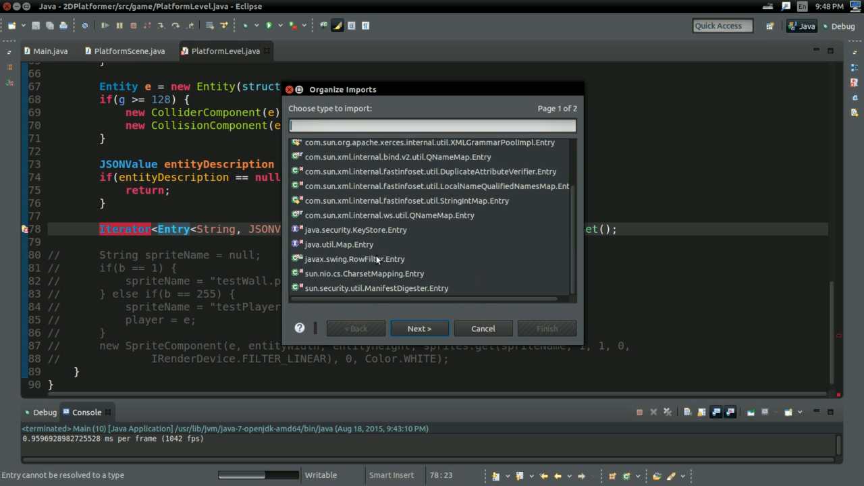
{"action": "left_click", "coordinate": [419, 328]}
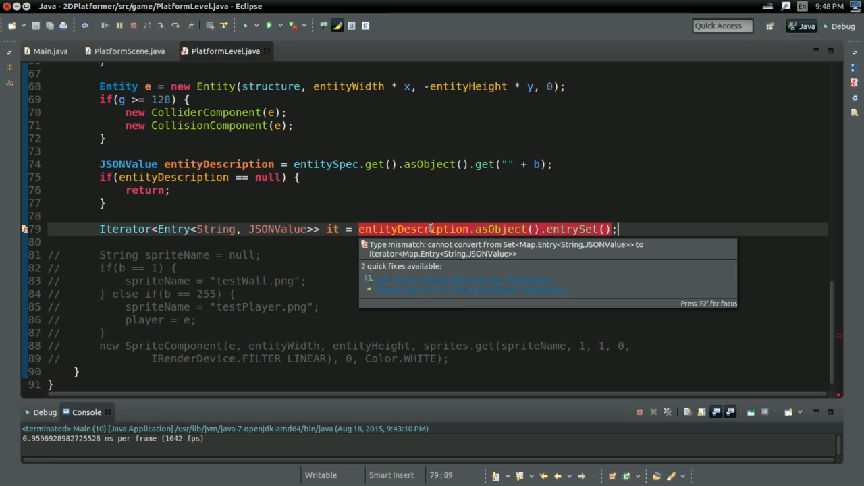
{"action": "mouse_move", "coordinate": [620, 229]}
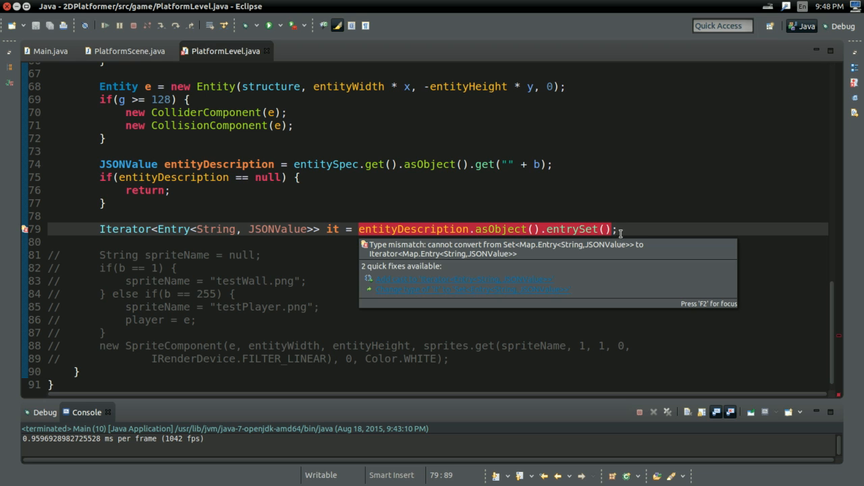
{"action": "type", "text": ".iterator("}
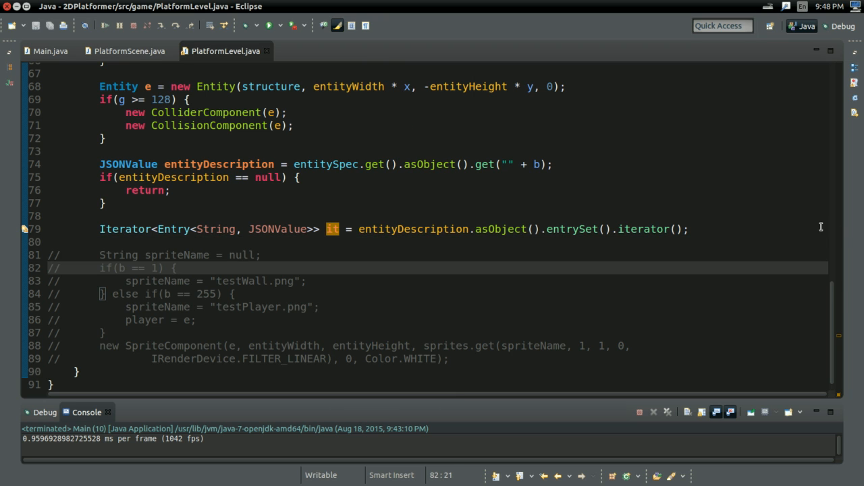
Write a while(it.hasNext()) loop taking Entry<String, JSONValue> entry = it.next().
{"action": "type", "text": "while(it."}
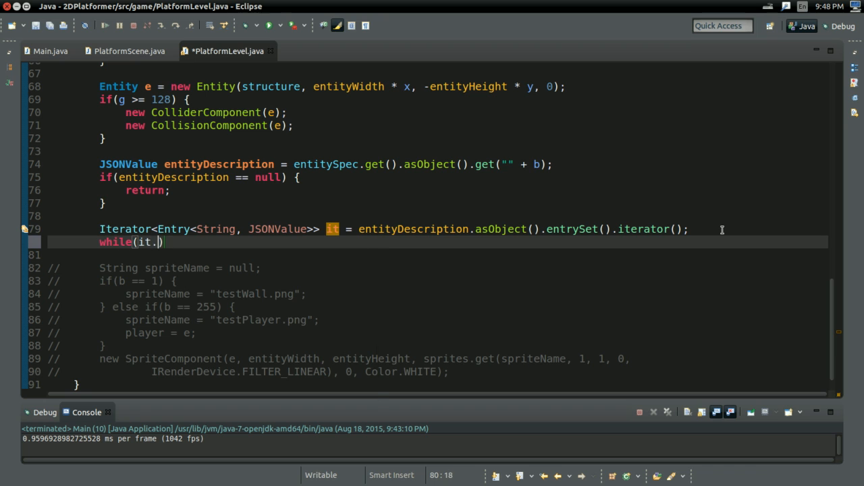
{"action": "type", "text": "hasNext())"}
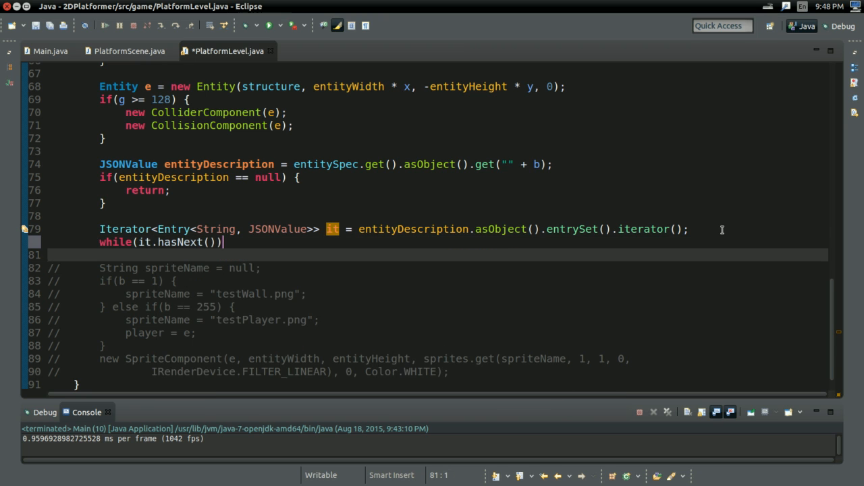
{"action": "type", "text": "{"}
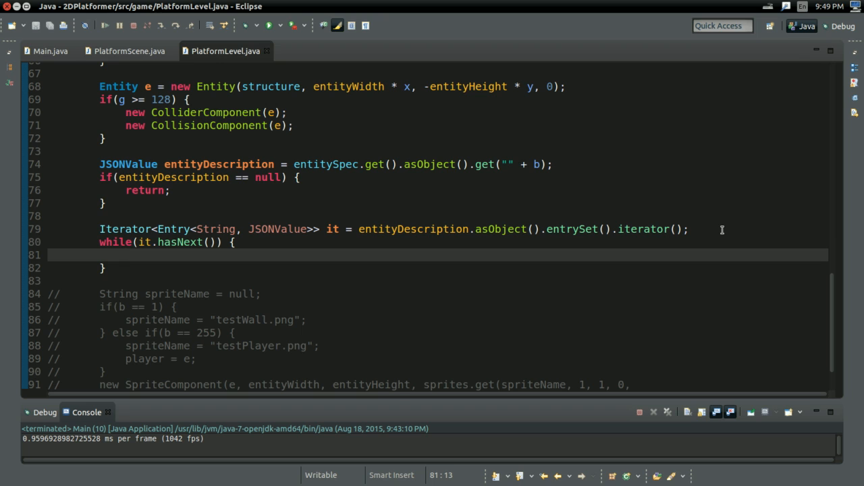
{"action": "type", "text": "Entry<S>"}
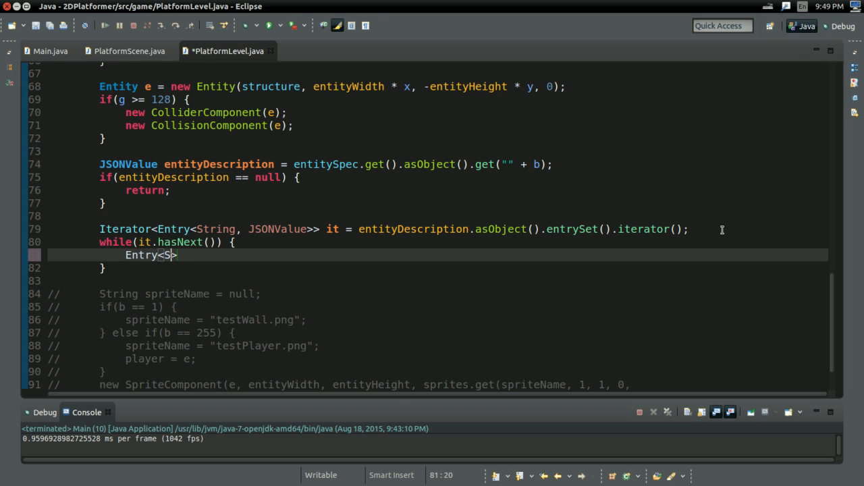
{"action": "type", "text": "tring JSONValue>"}
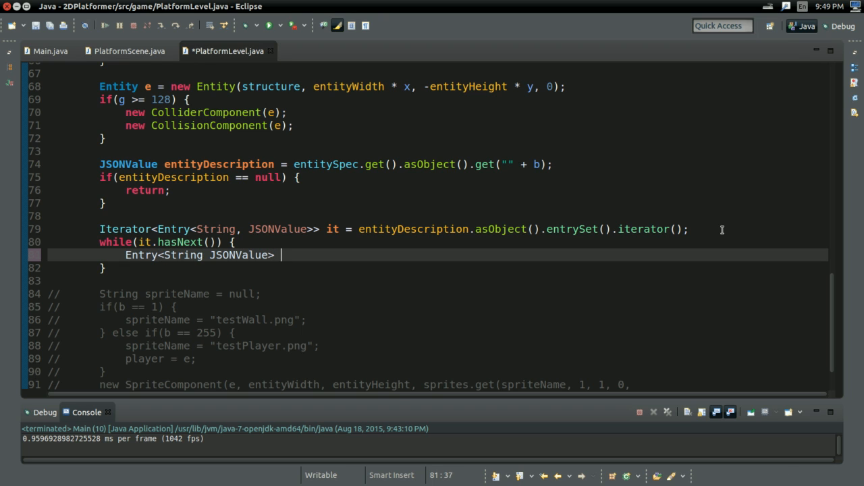
{"action": "type", "text": "entry = it.next();"}
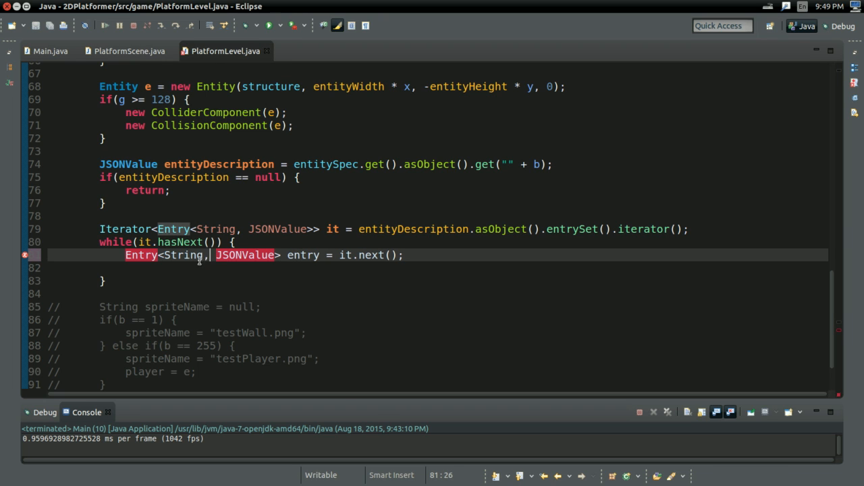
Assign Map<String, JSONValue> parameters = entry.getValue().asObject(); inside the loop.
{"action": "type", "text": "Map<Strin"}
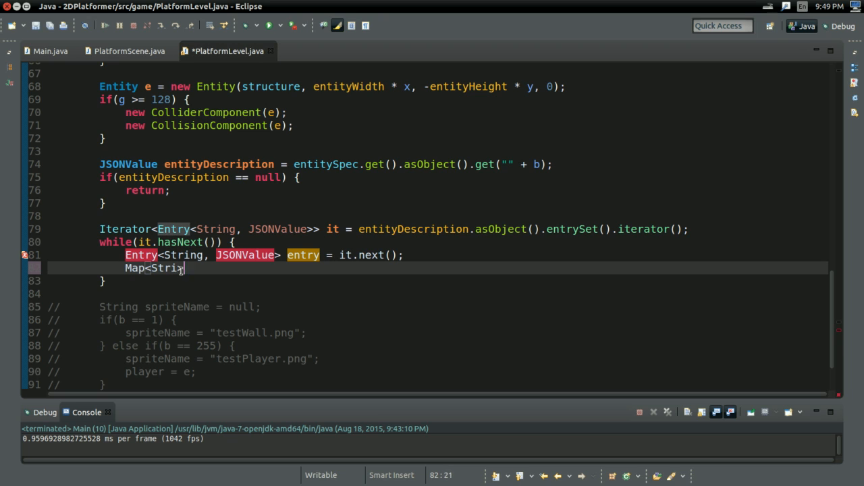
{"action": "type", "text": ", JSONValue>"}
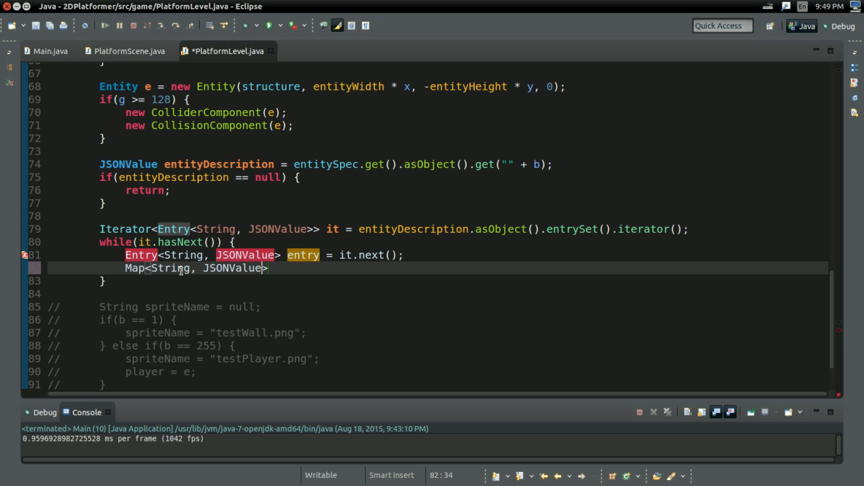
{"action": "type", "text": "parameters"}
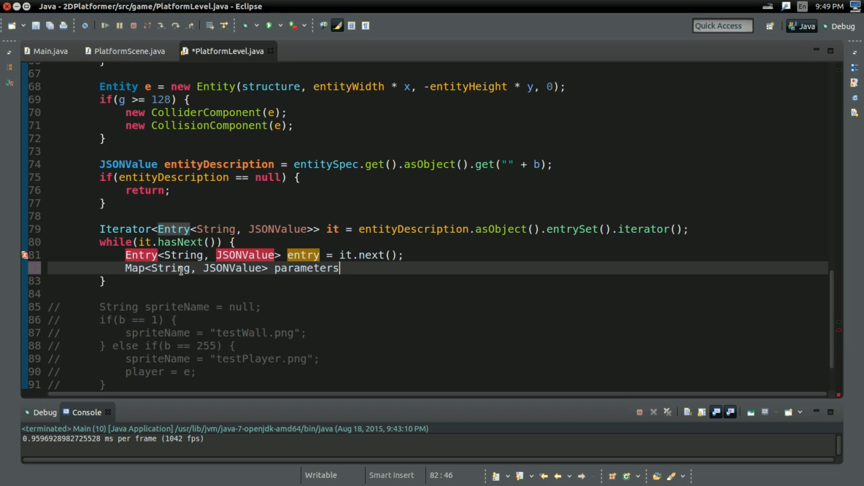
{"action": "type", "text": "= entry"}
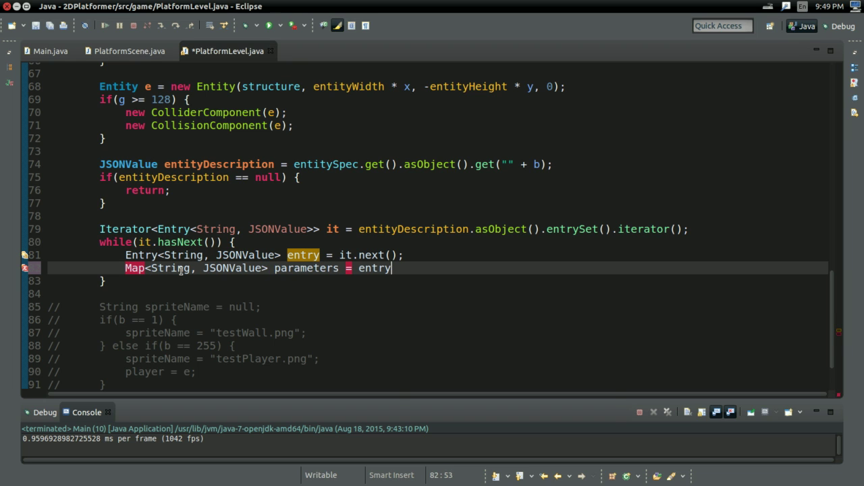
{"action": "type", "text": ".getValue();"}
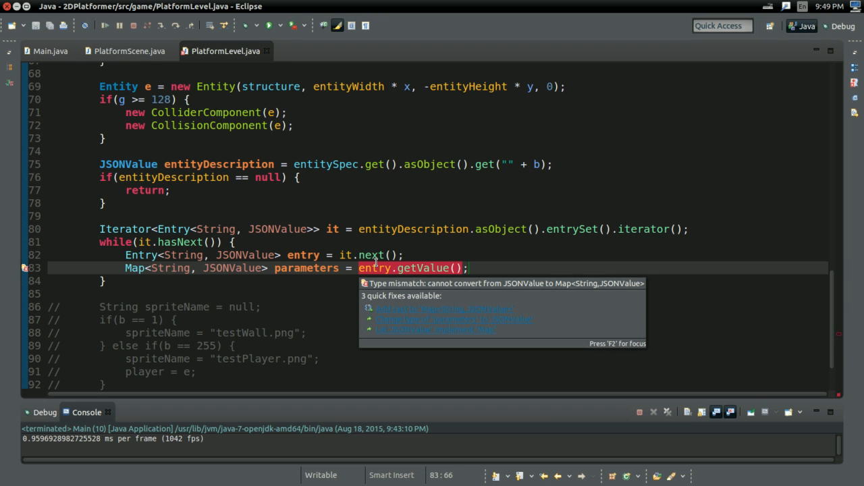
{"action": "type", "text": ".asObject("}
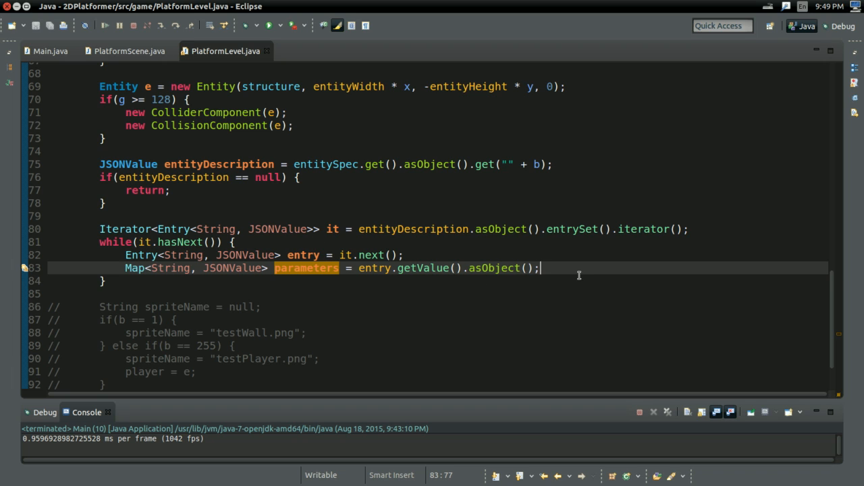
{"action": "key", "text": "Return"}
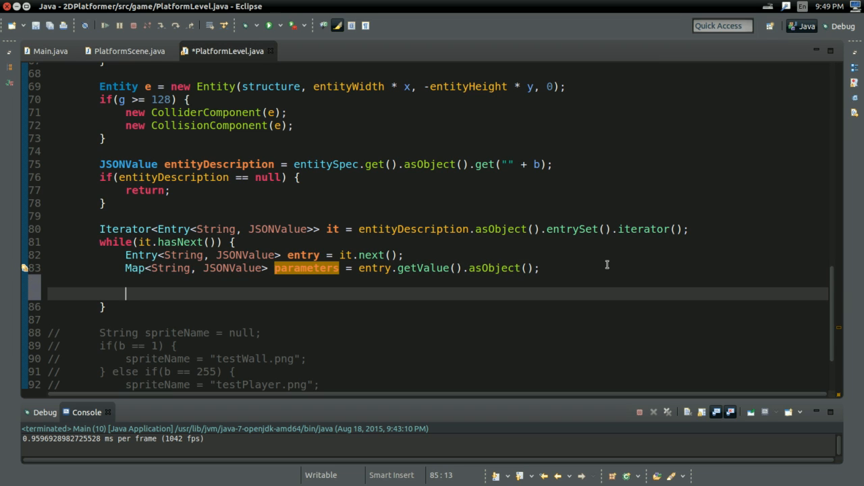
Add switch(entry.getKey()) with a "sprite" case holding the moved SpriteComponent creation, clearing its spriteName argument.
{"action": "type", "text": "switch("}
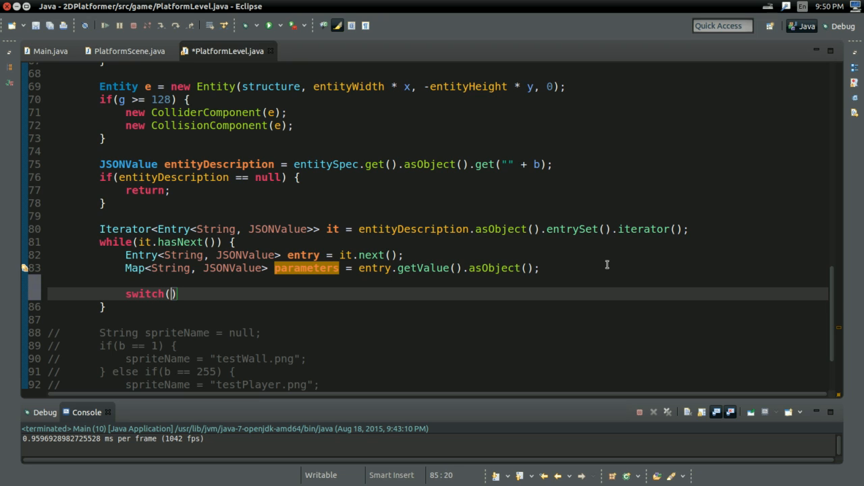
{"action": "type", "text": "entry.get"}
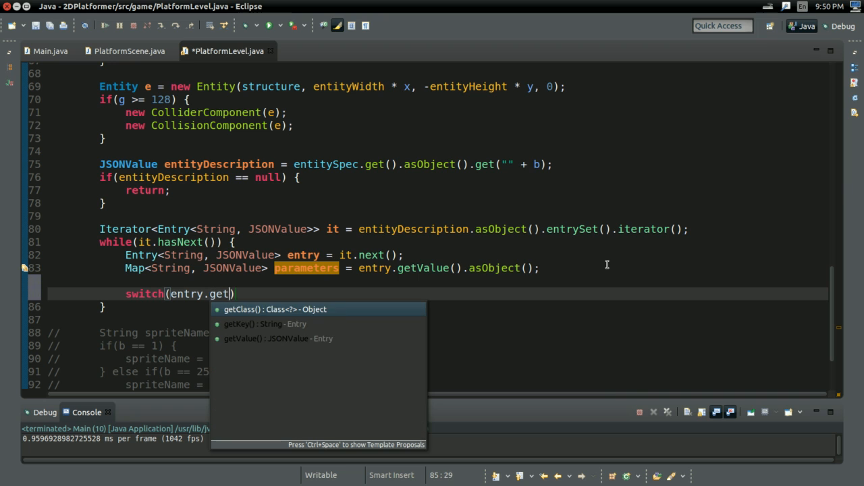
{"action": "left_click", "coordinate": [265, 324]}
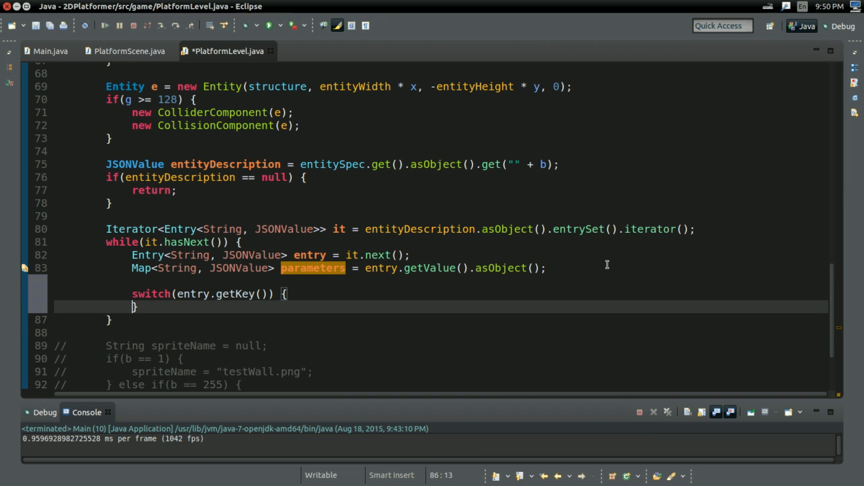
{"action": "type", "text": "case \""}
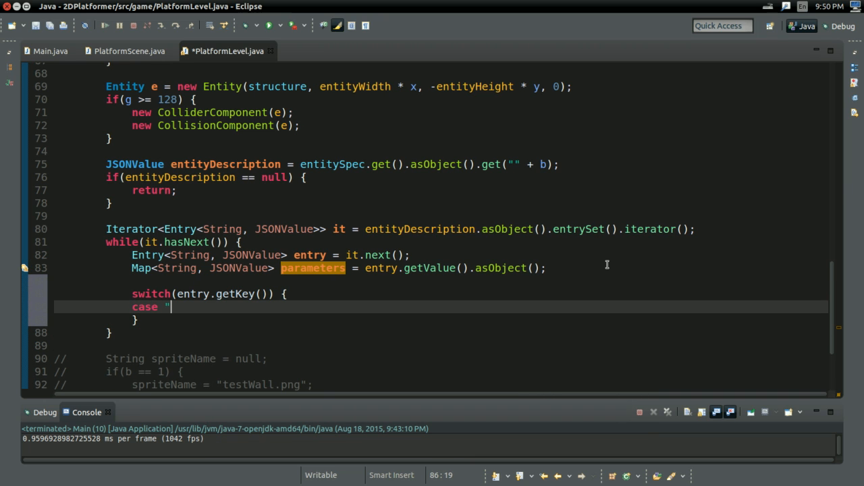
{"action": "type", "text": "string\":"}
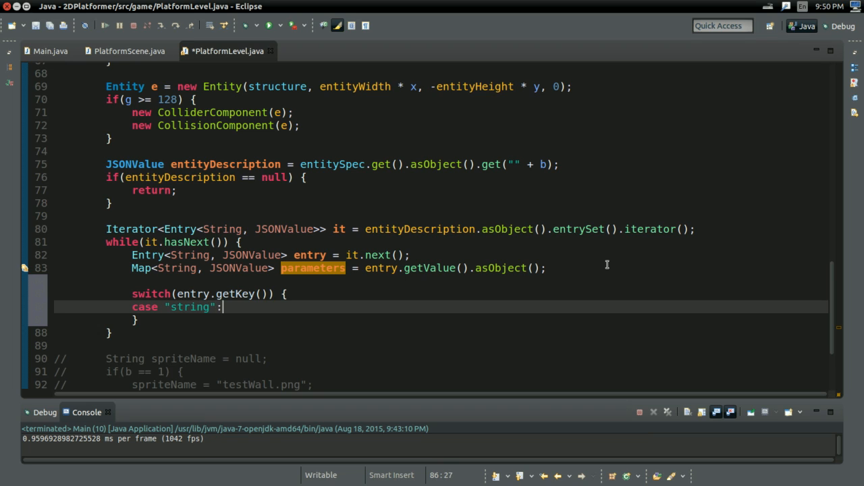
{"action": "type", "text": "sprite"}
{"action": "type", "text": "break;"}
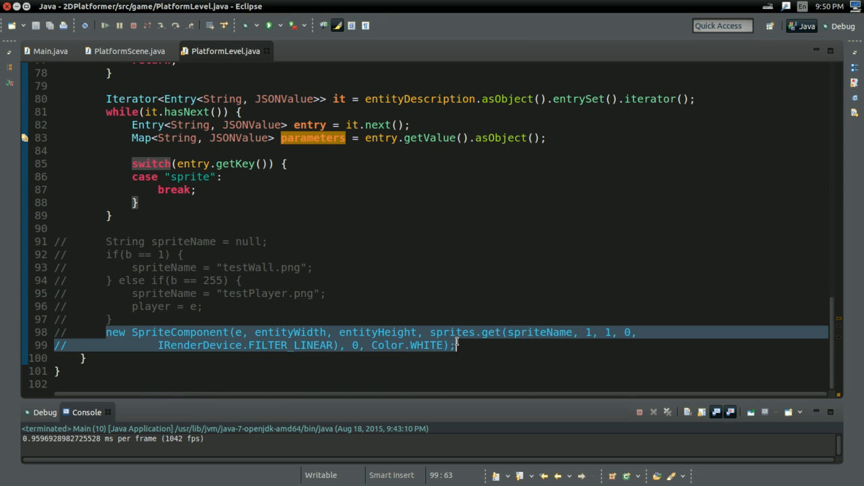
{"action": "left_click", "coordinate": [240, 186]}
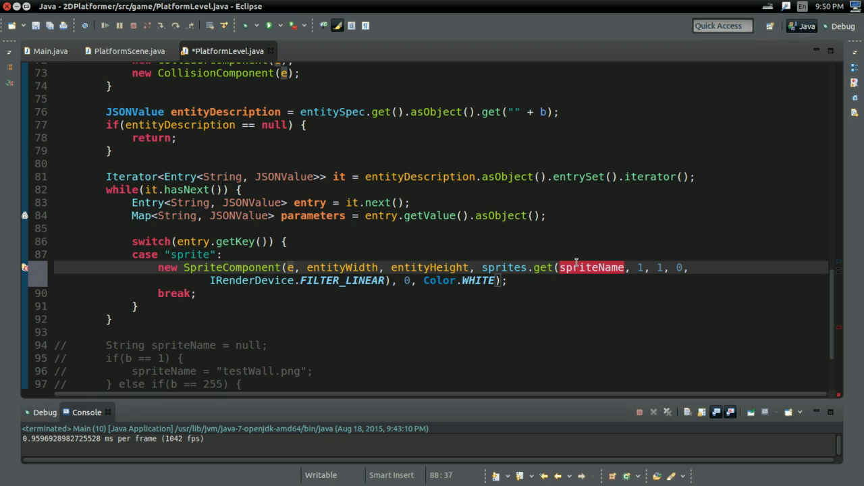
{"action": "left_click", "coordinate": [575, 267]}
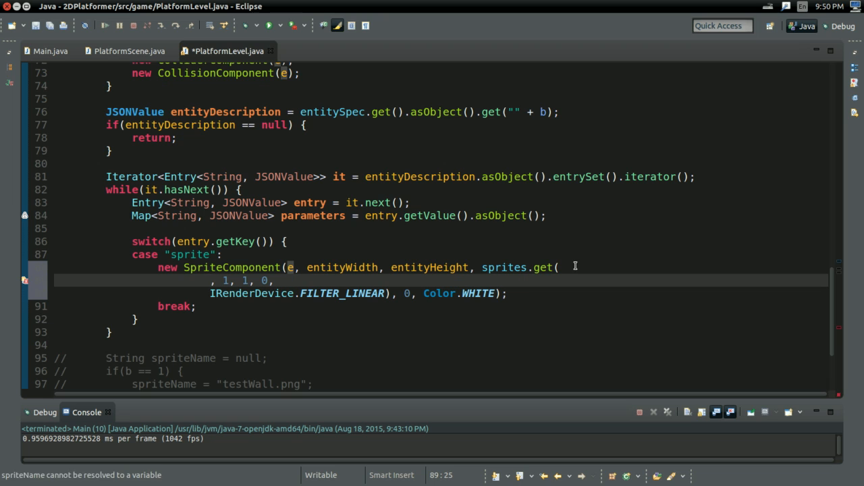
Pass parameters.get("fileName").asString() as the sprite name, verifying the key in entities.json.
{"action": "type", "text": "parameters.get(\""}
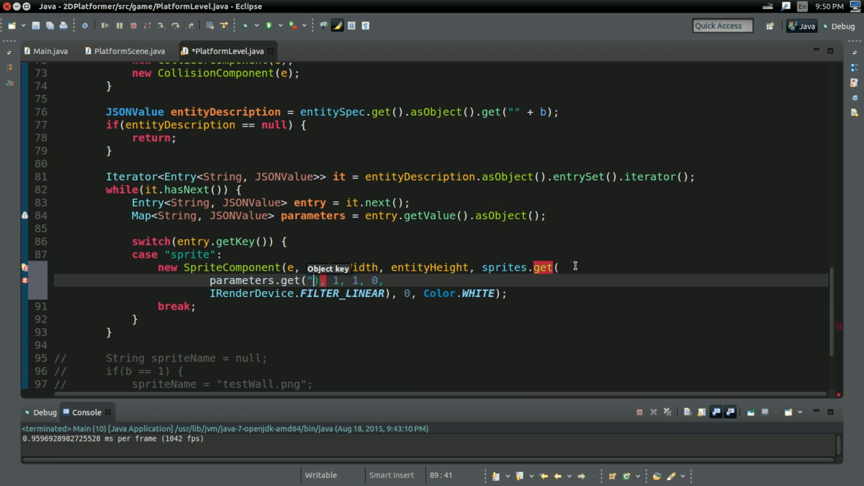
{"action": "type", "text": "fileName"}
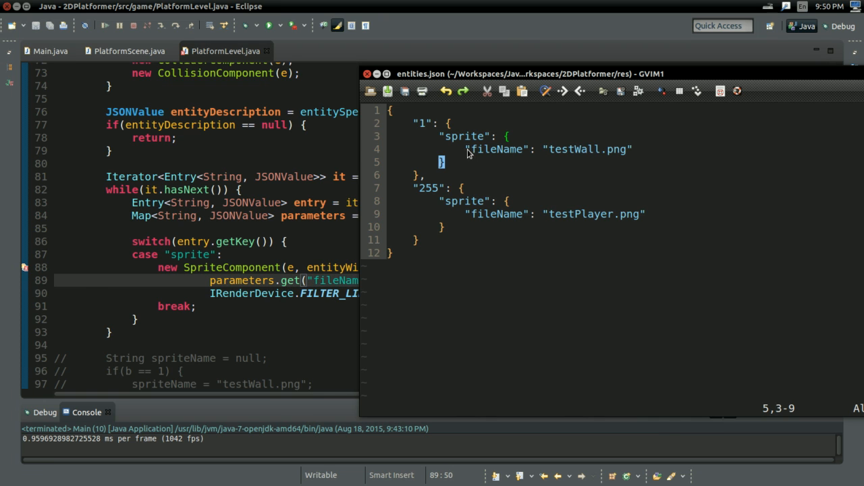
{"action": "double_click", "coordinate": [497, 148]}
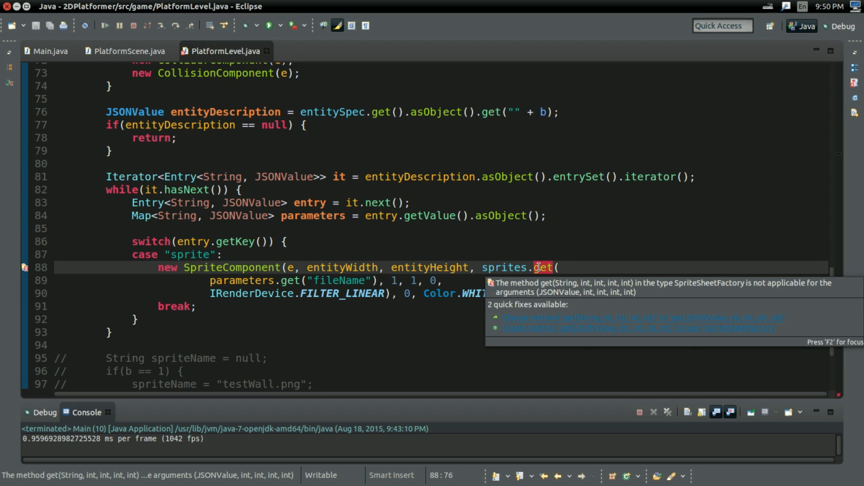
{"action": "type", "text": ".asString("}
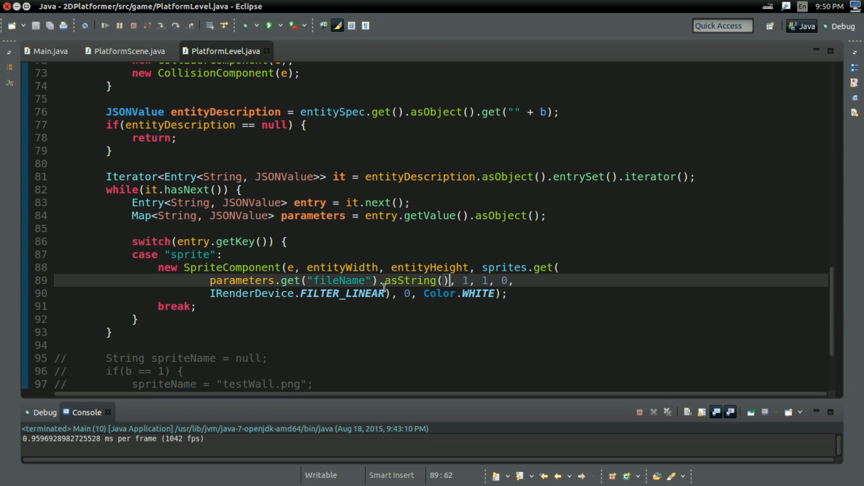
{"action": "scroll", "scroll_direction": "down", "scroll_amount": 3}
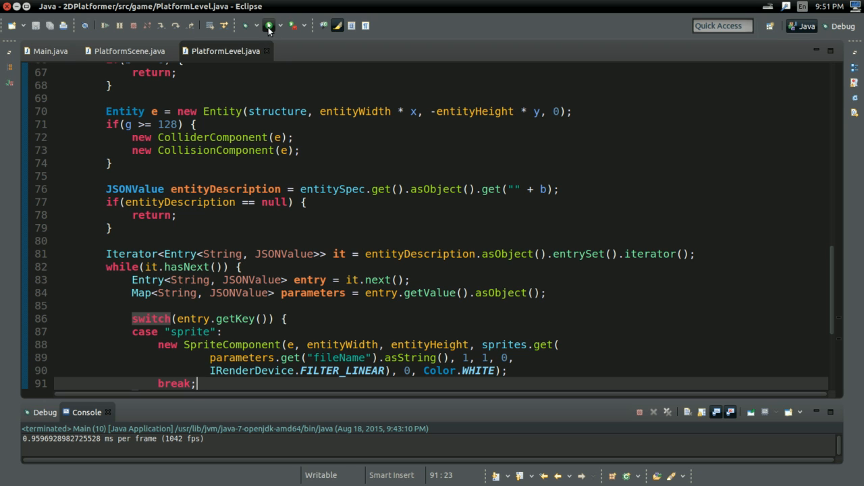
Run the game, which fails with a NullPointerException from PlatformScene.render, and review loadEntity.
{"action": "left_click", "coordinate": [267, 25]}
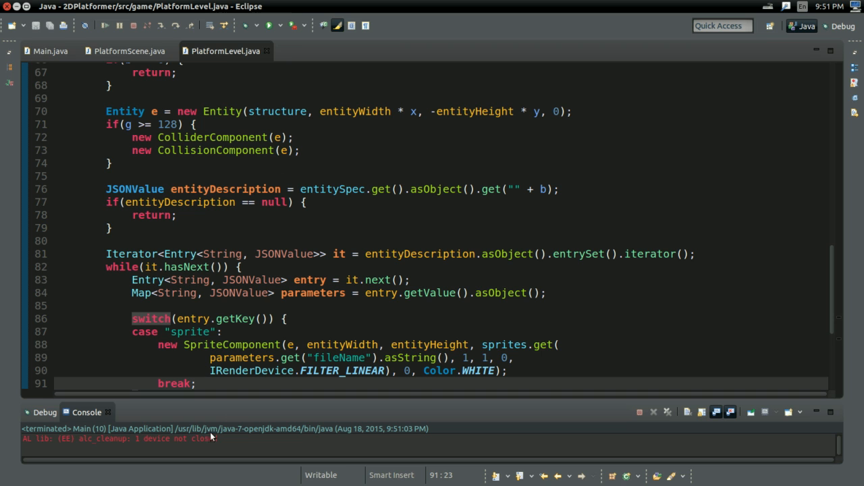
{"action": "scroll", "scroll_direction": "down", "scroll_amount": 3}
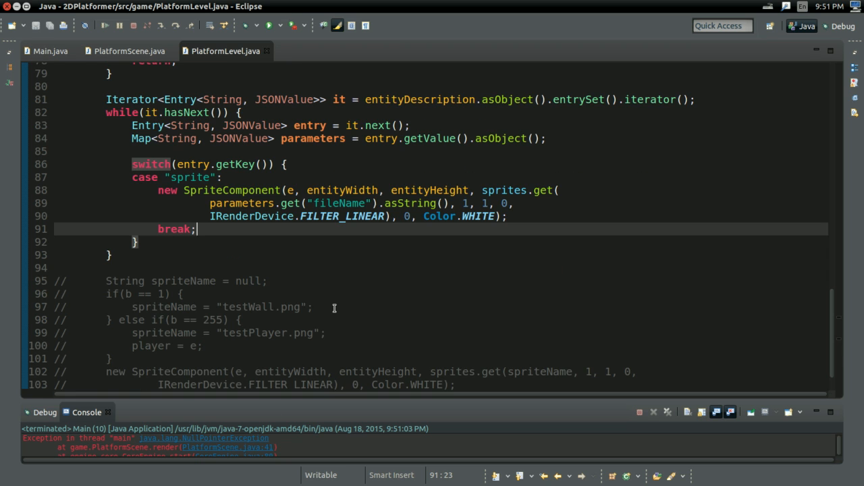
{"action": "mouse_move", "coordinate": [308, 256]}
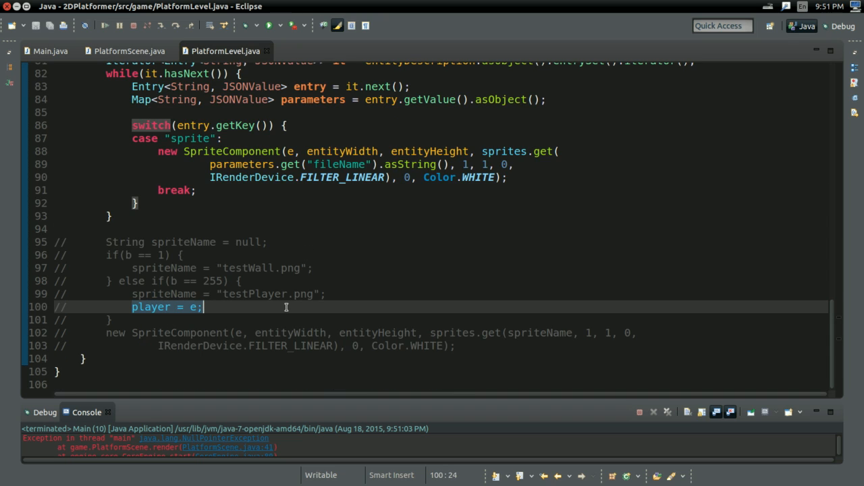
{"action": "scroll", "scroll_direction": "up", "scroll_amount": 3}
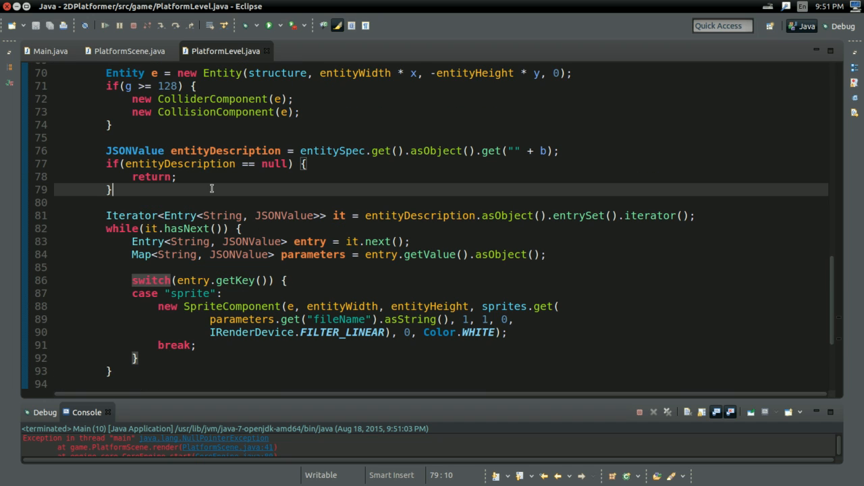
Add if(b == 255) { player = e; } after the null check and rerun the game successfully.
{"action": "key", "text": "Return"}
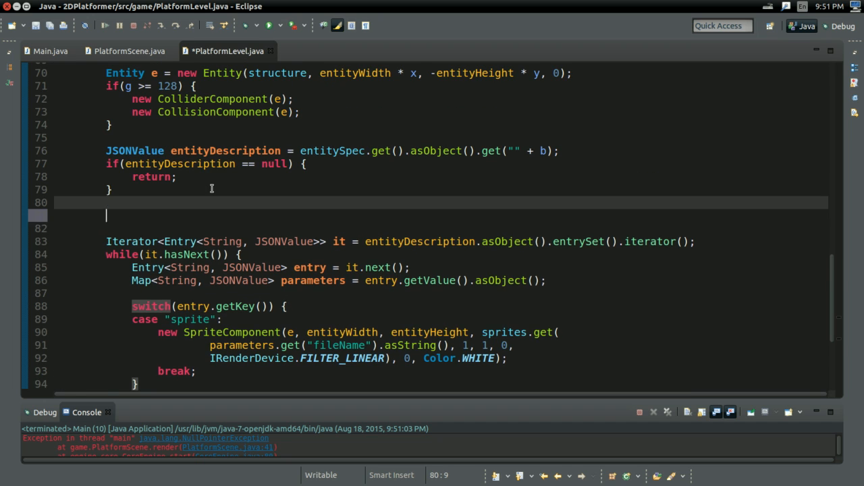
{"action": "type", "text": "if(player = e;)"}
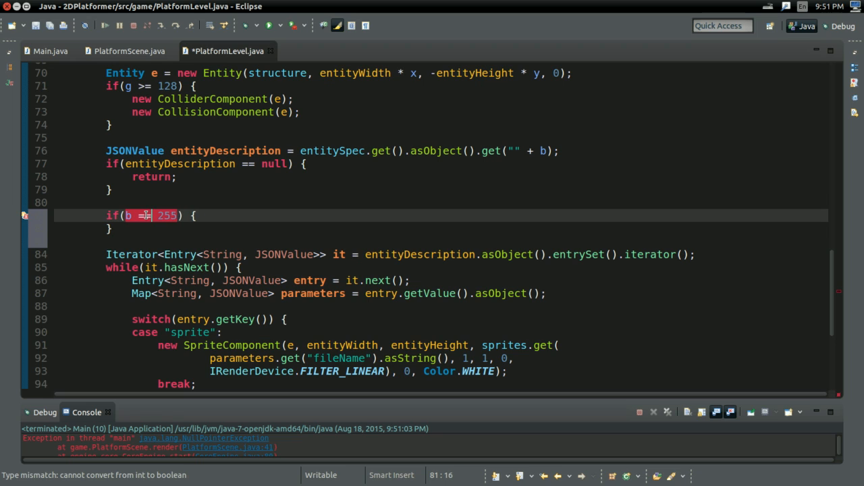
{"action": "type", "text": "player = e;"}
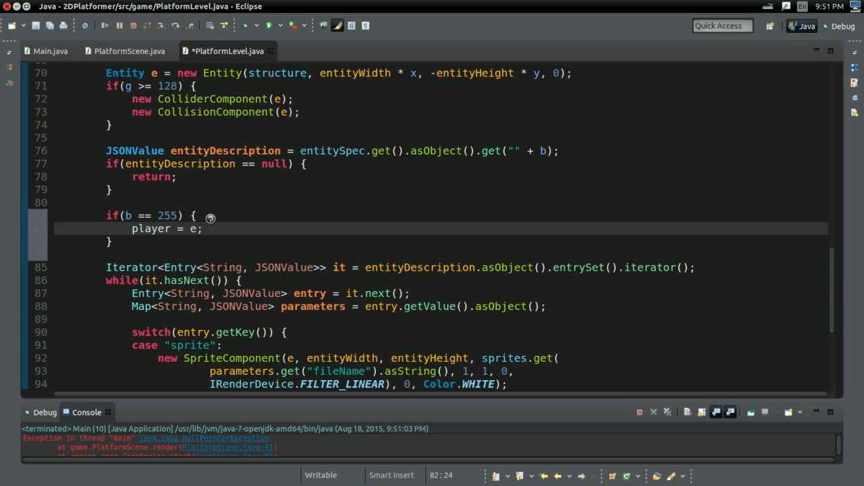
{"action": "key", "text": "ctrl+s"}
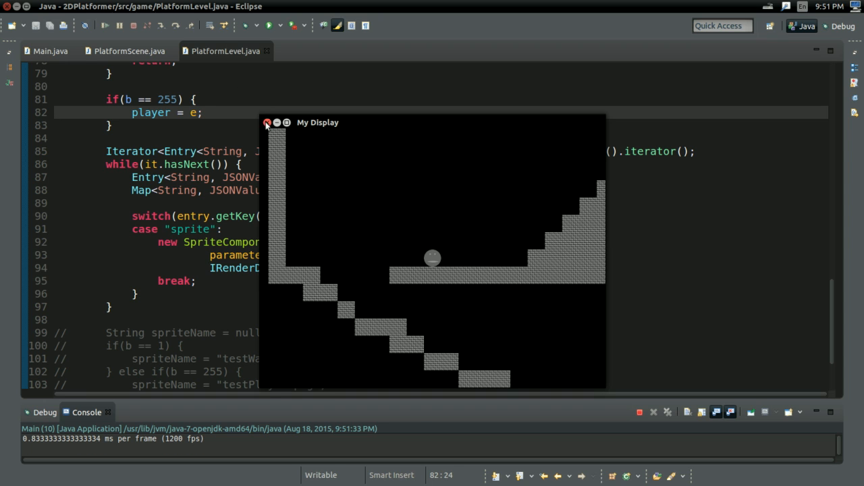
Set the 255 entity's sprite to bricks.jpg as a test, then restore it to testPlayer.png.
{"action": "left_click", "coordinate": [267, 122]}
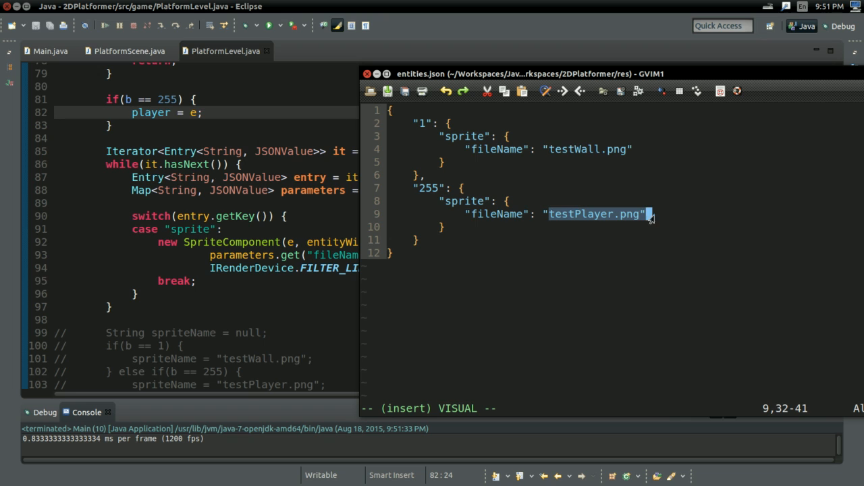
{"action": "type", "text": "brick"}
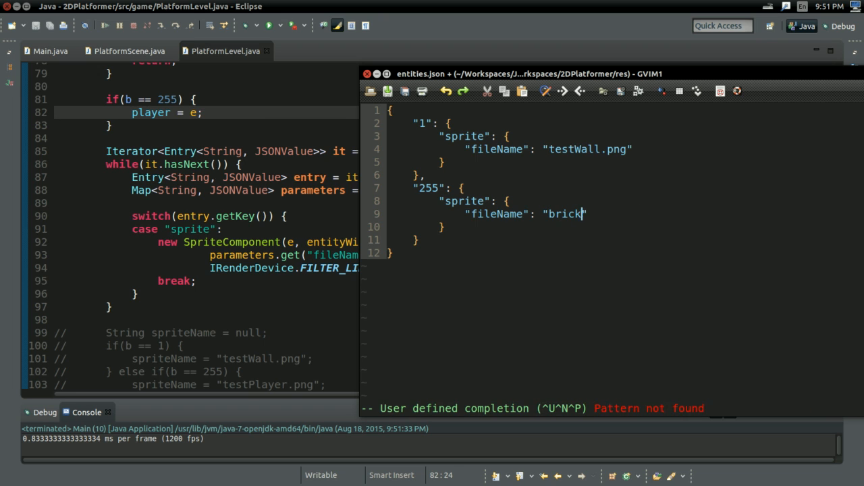
{"action": "type", "text": "s.jpg"}
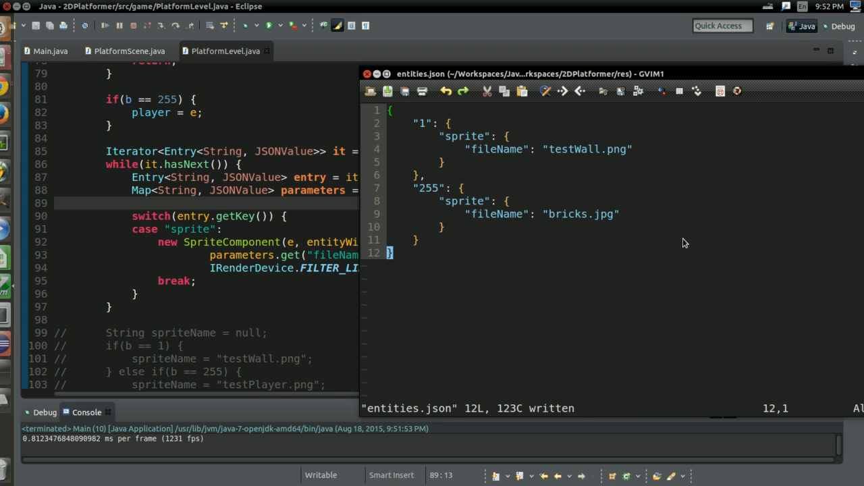
{"action": "type", "text": "testPlayer.png"}
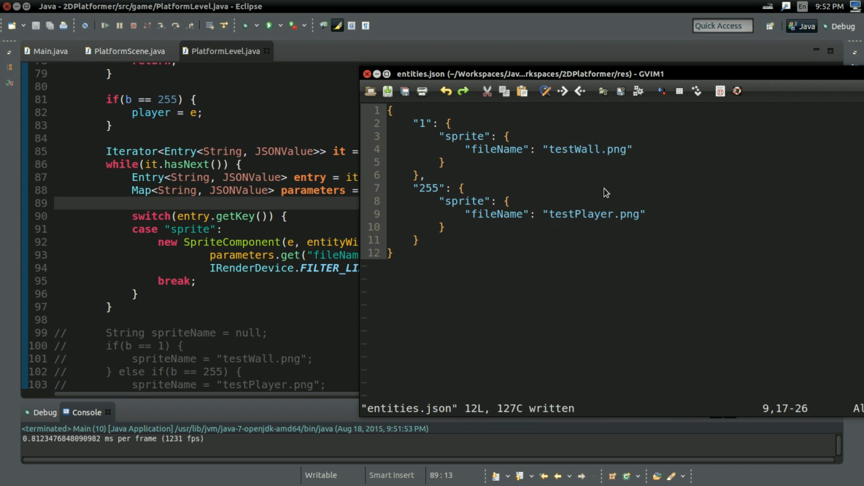
{"action": "mouse_move", "coordinate": [424, 323]}
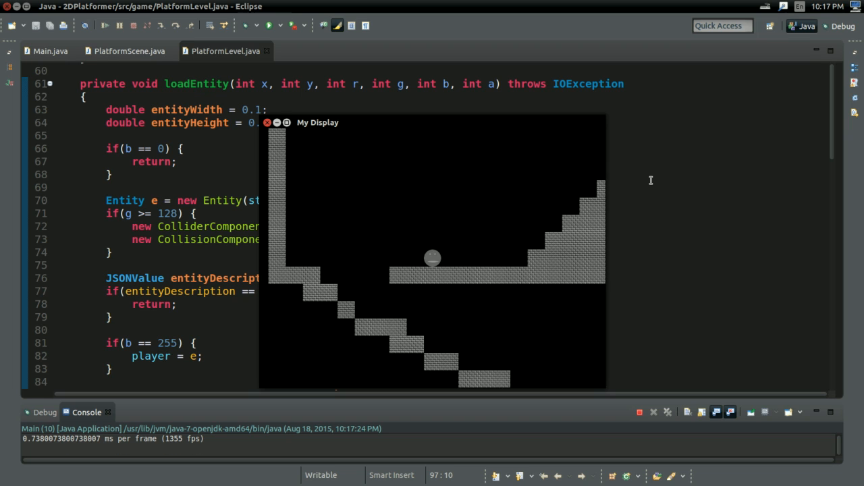
{"action": "mouse_move", "coordinate": [270, 133]}
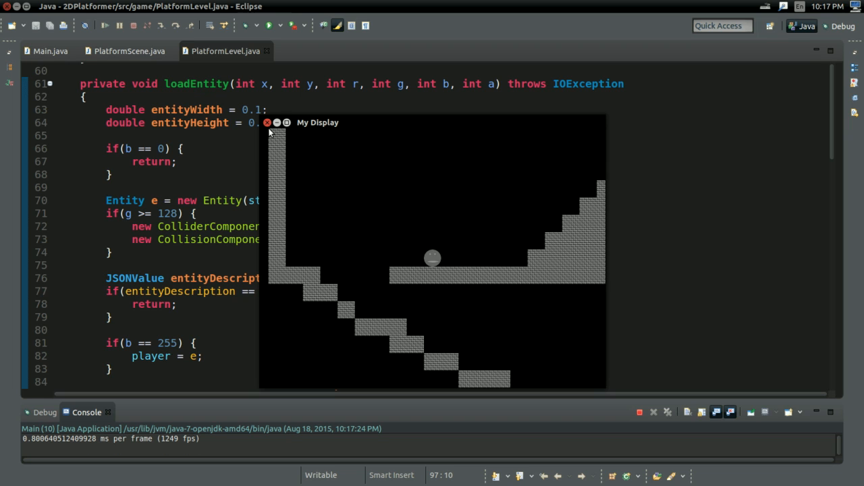